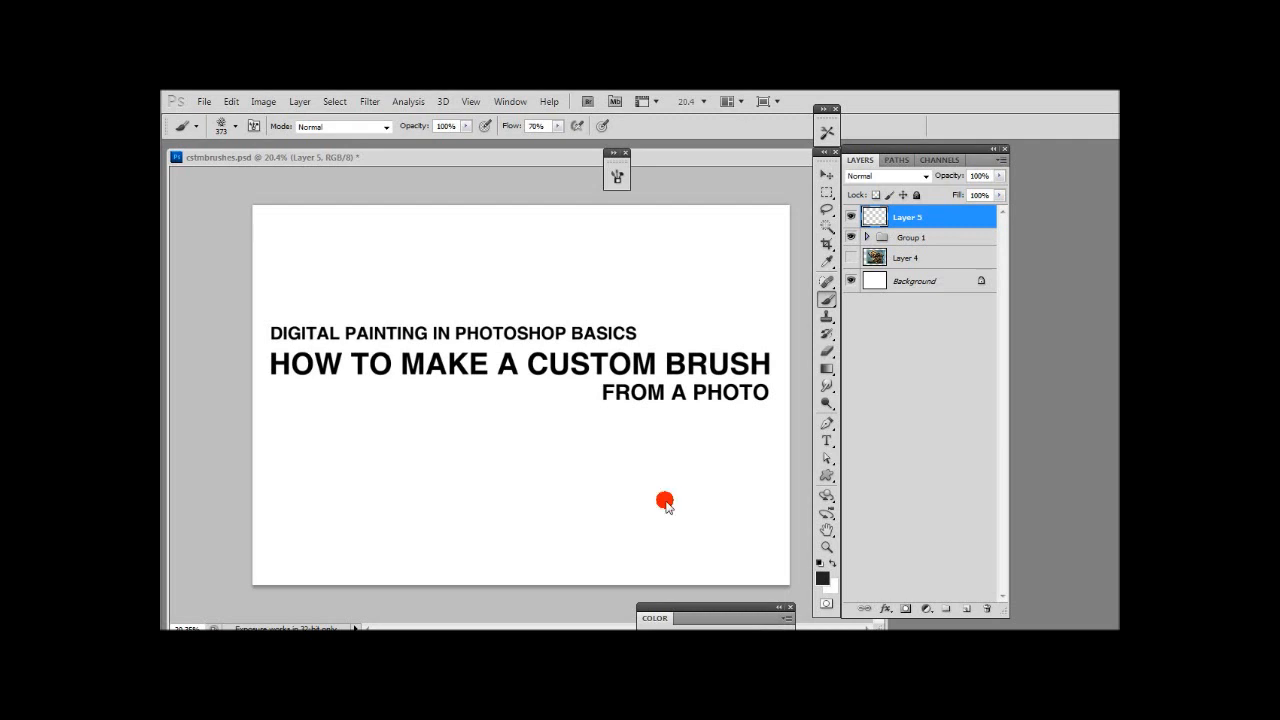
{"action": "mouse_move", "coordinate": [676, 408]}
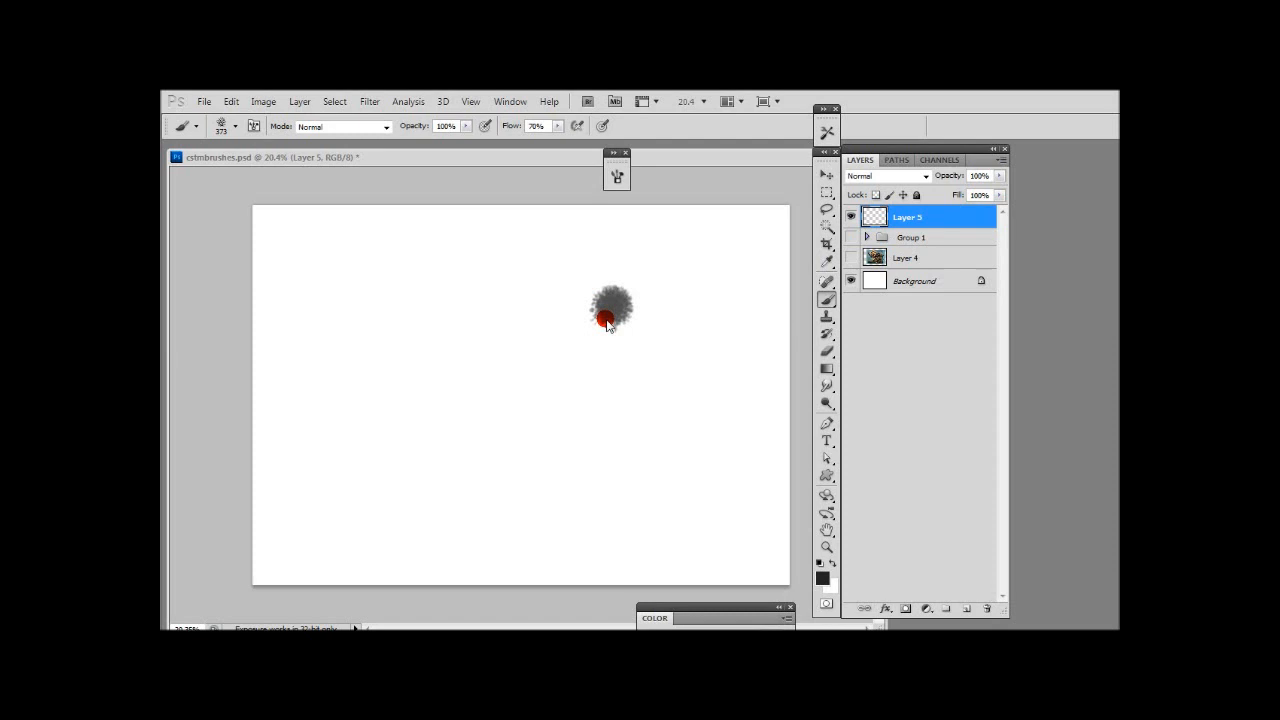
Paint several overlapping fuzzy dark strokes across the white canvas on Layer 5.
{"action": "left_click_drag", "start_coordinate": [608, 320], "coordinate": [552, 430]}
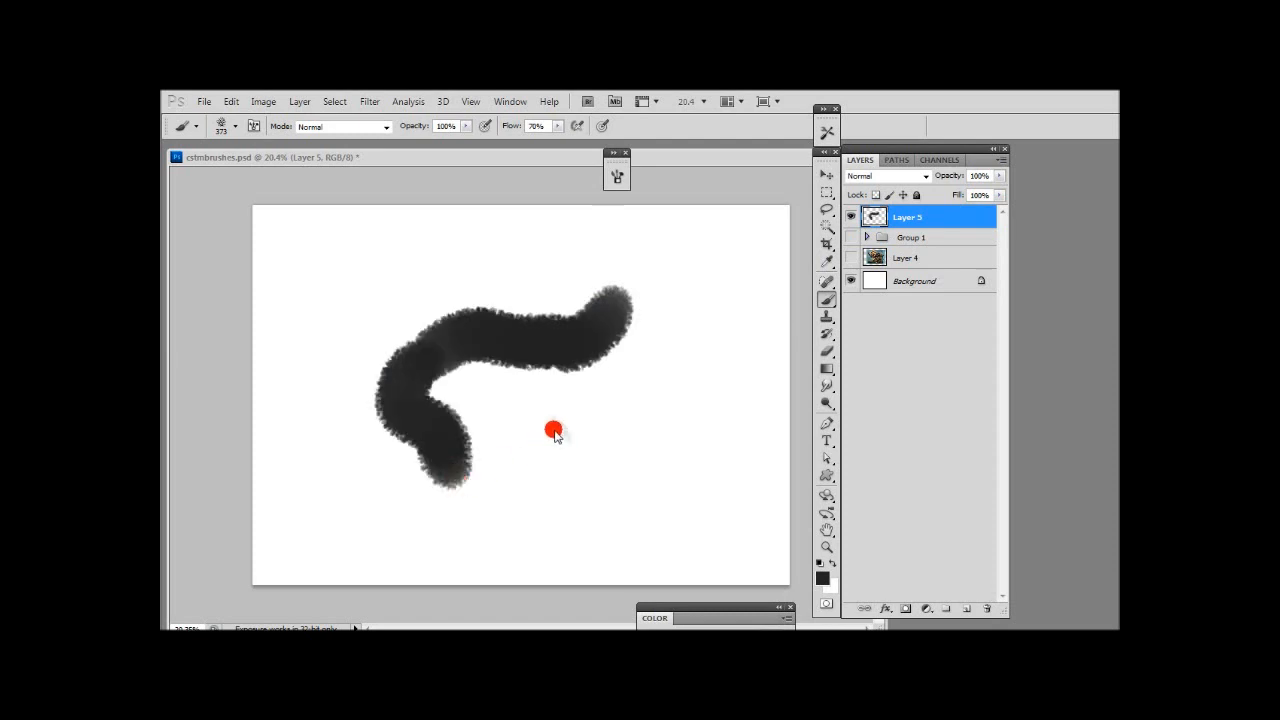
{"action": "left_click_drag", "start_coordinate": [556, 430], "coordinate": [370, 476]}
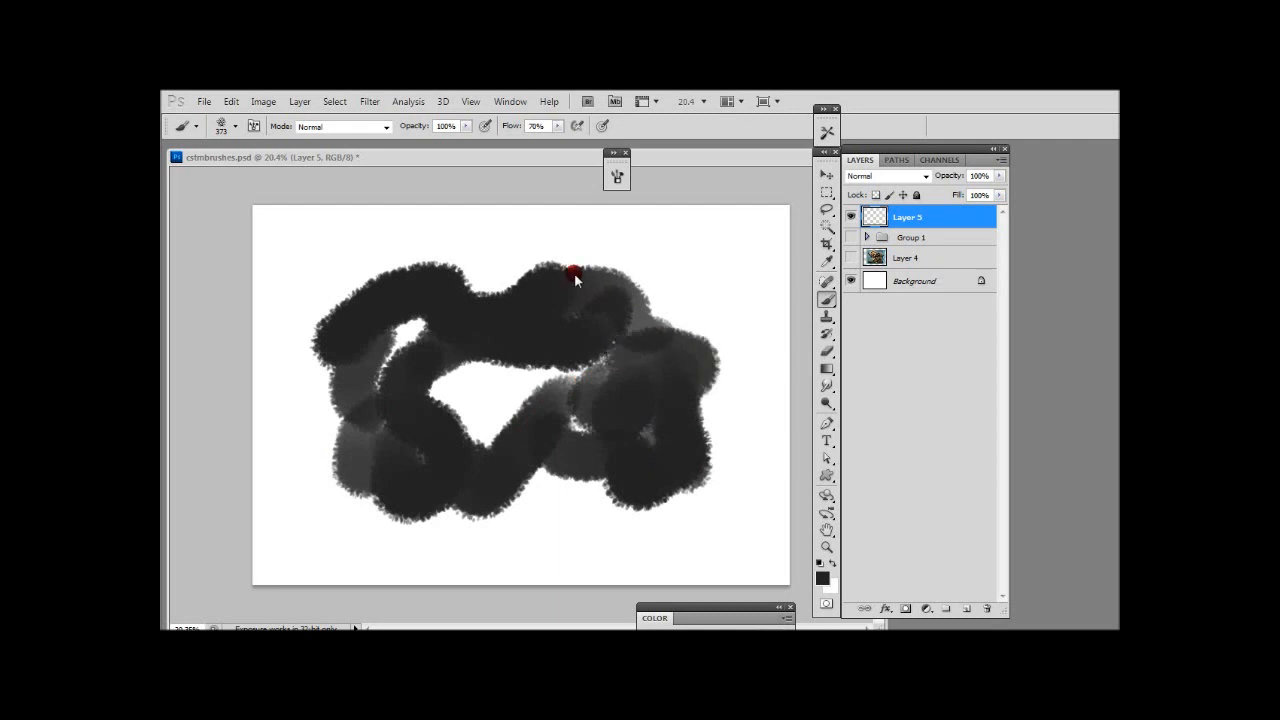
{"action": "left_click_drag", "start_coordinate": [576, 278], "coordinate": [558, 492]}
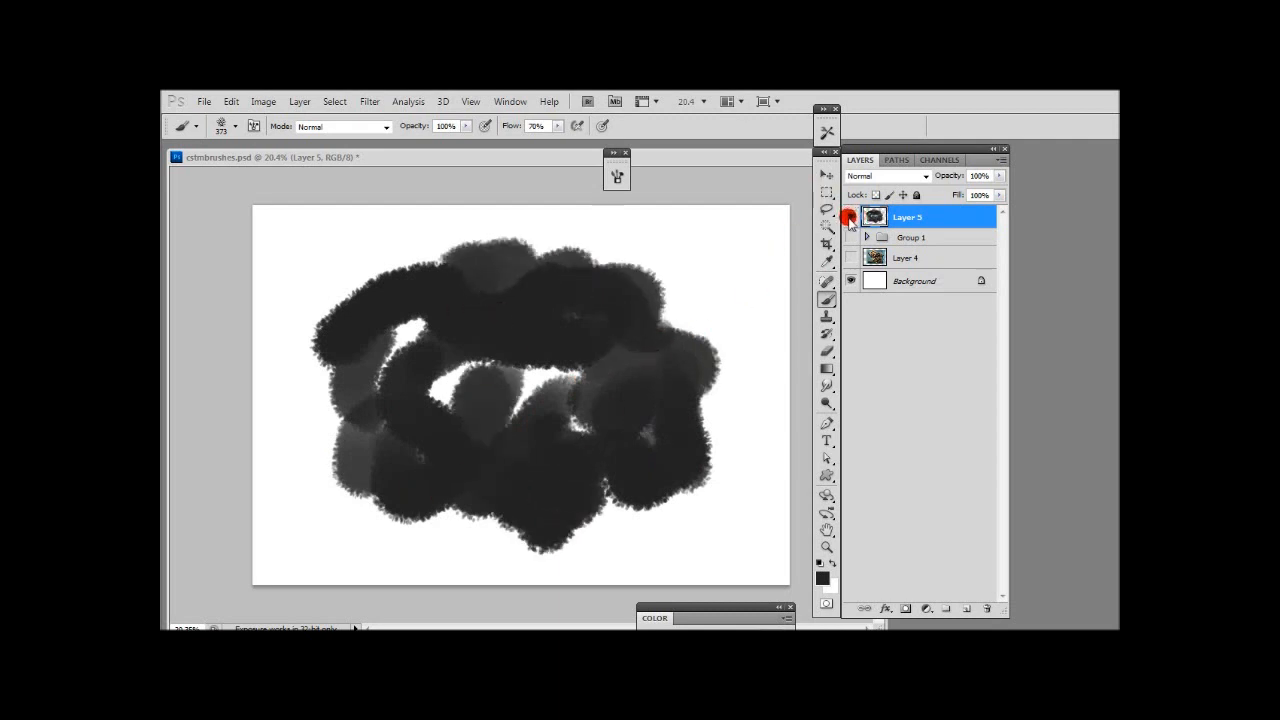
Hide Layer 5, activate the gears photo on Layer 4 and select gear shapes with the Magic Wand.
{"action": "left_click", "coordinate": [850, 216]}
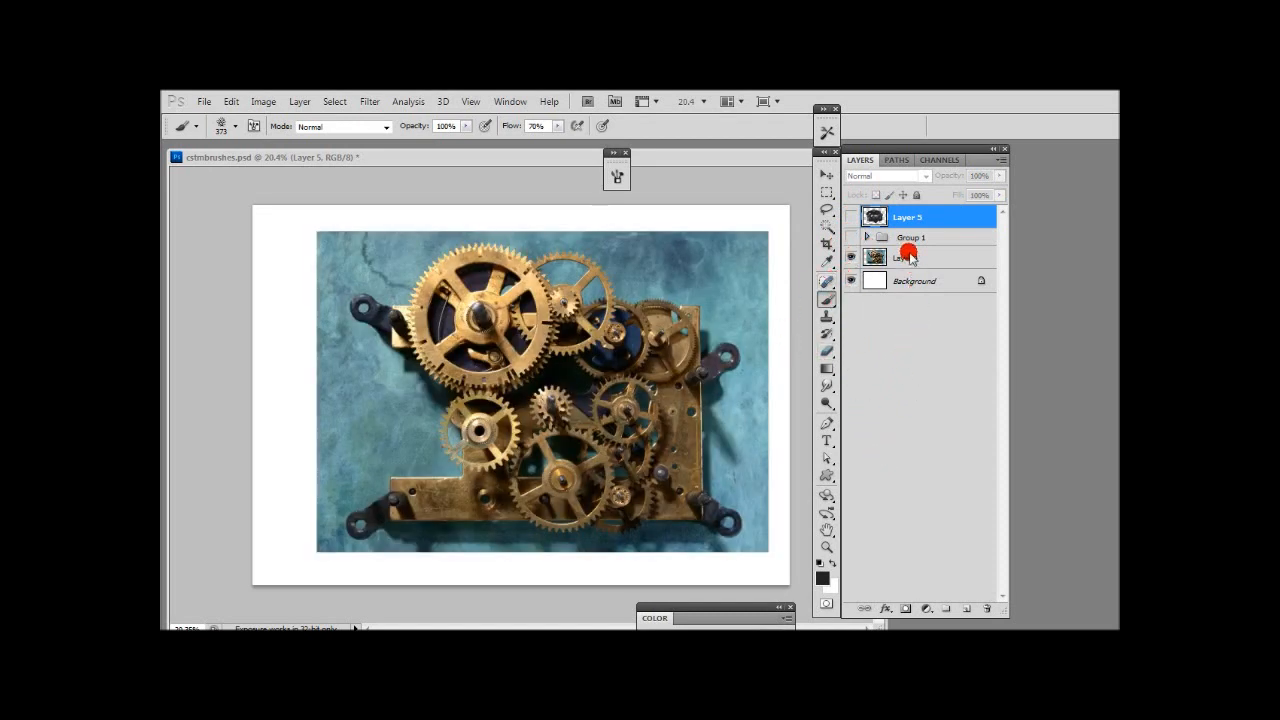
{"action": "left_click", "coordinate": [904, 258]}
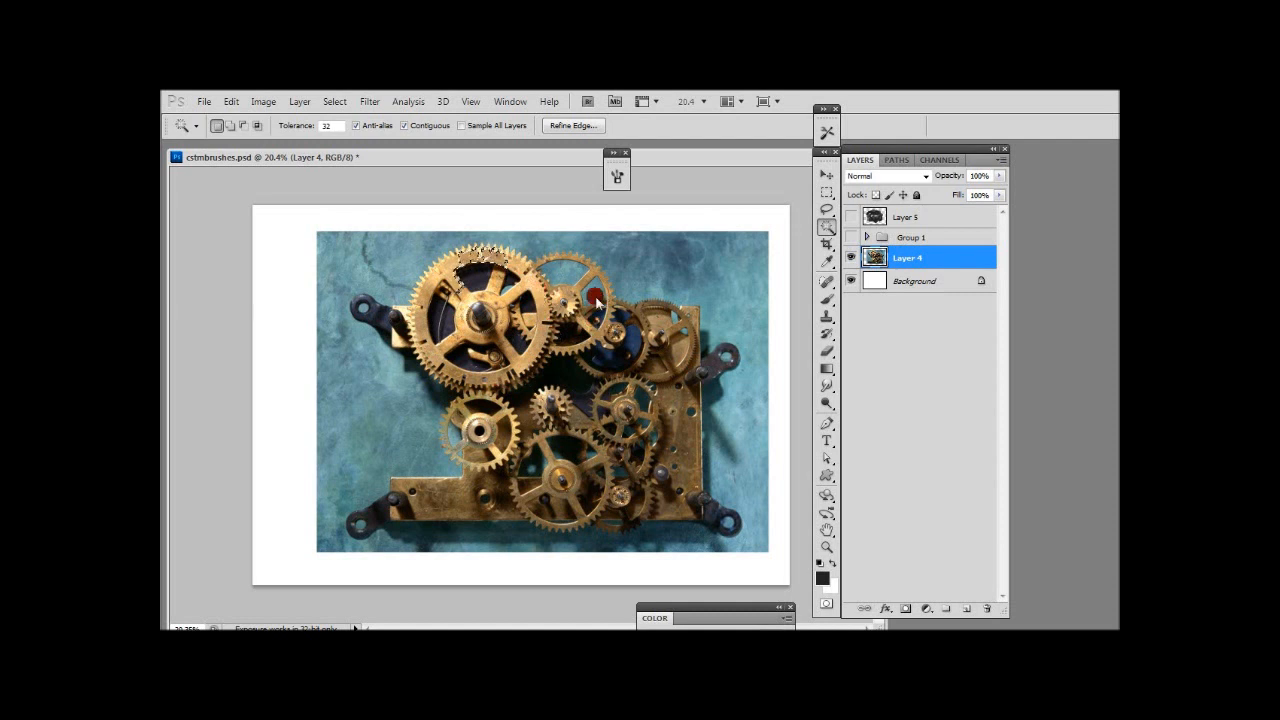
{"action": "mouse_move", "coordinate": [560, 280]}
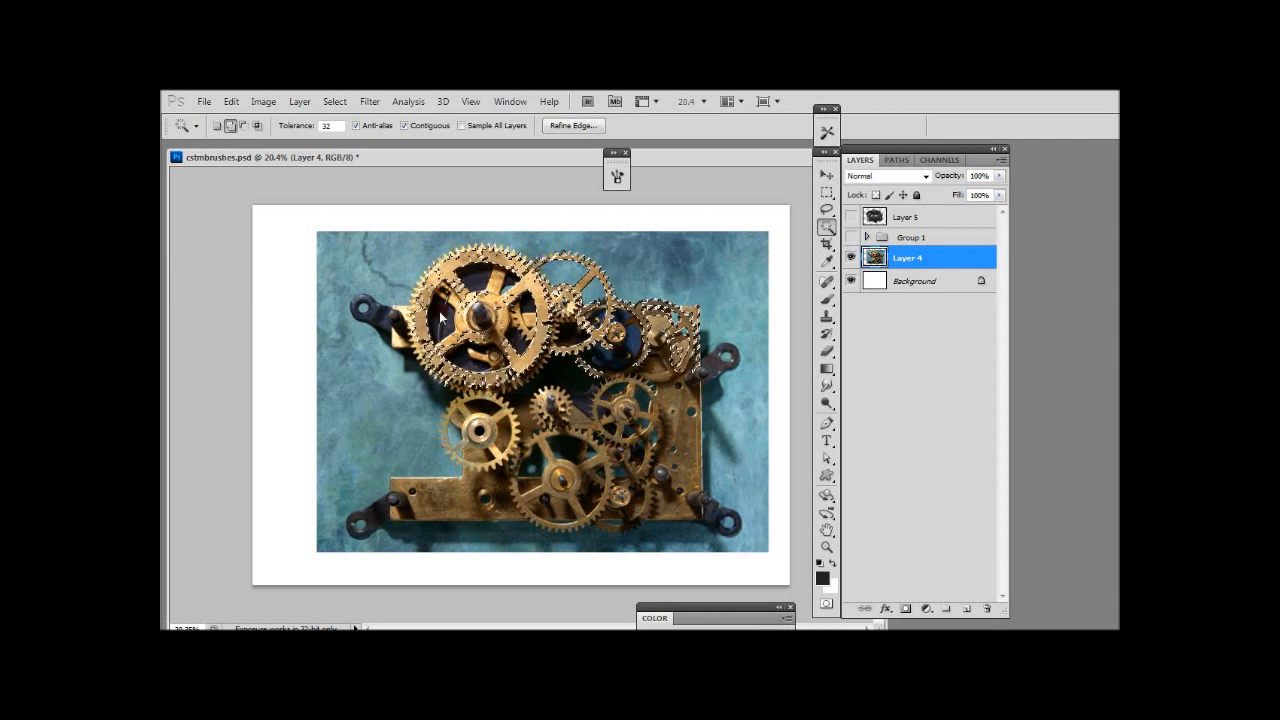
{"action": "left_click", "coordinate": [420, 290]}
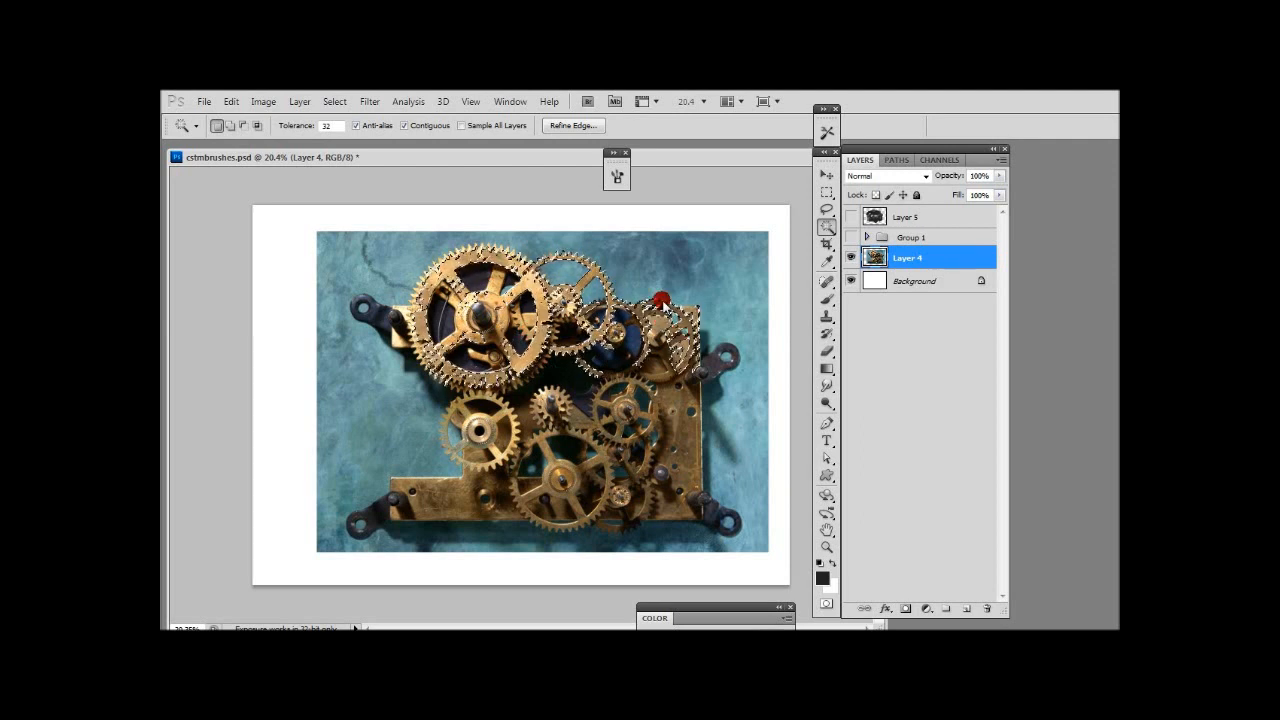
{"action": "left_click", "coordinate": [966, 608]}
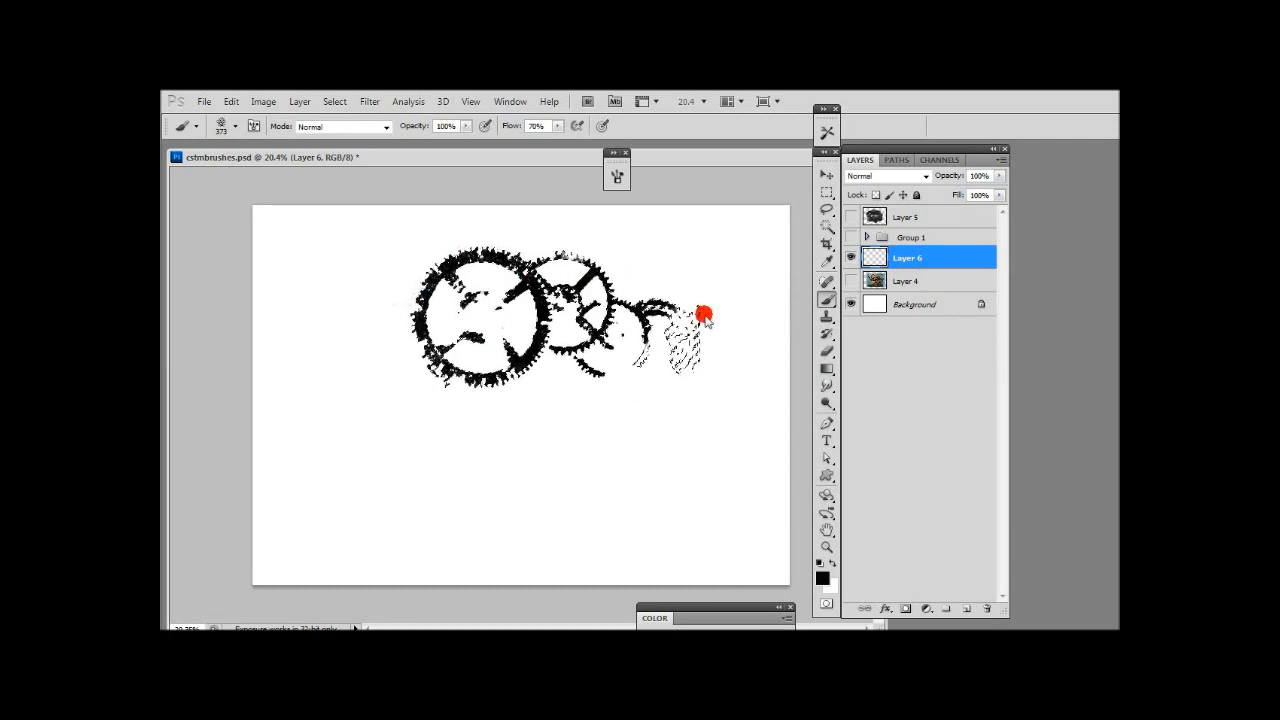
Erase the stray marks beside the black gear silhouettes with the Eraser.
{"action": "left_click_drag", "start_coordinate": [704, 310], "coordinate": [684, 350]}
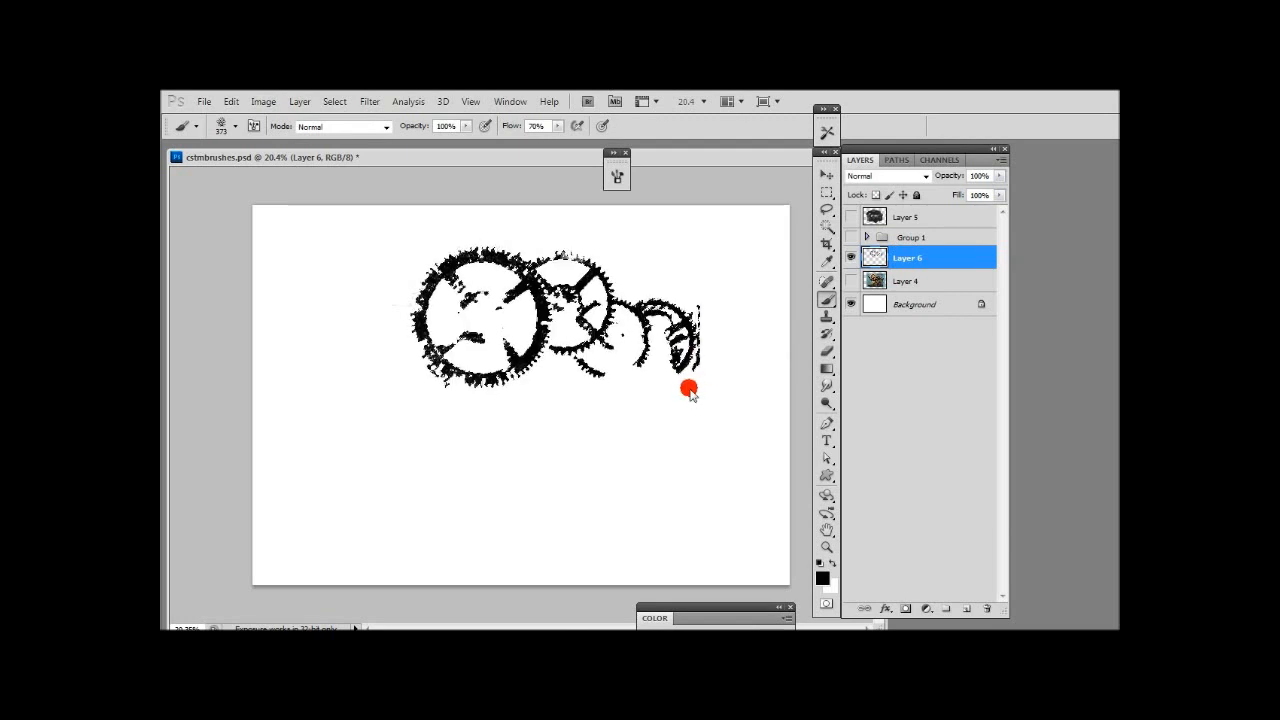
{"action": "left_click_drag", "start_coordinate": [688, 388], "coordinate": [622, 292]}
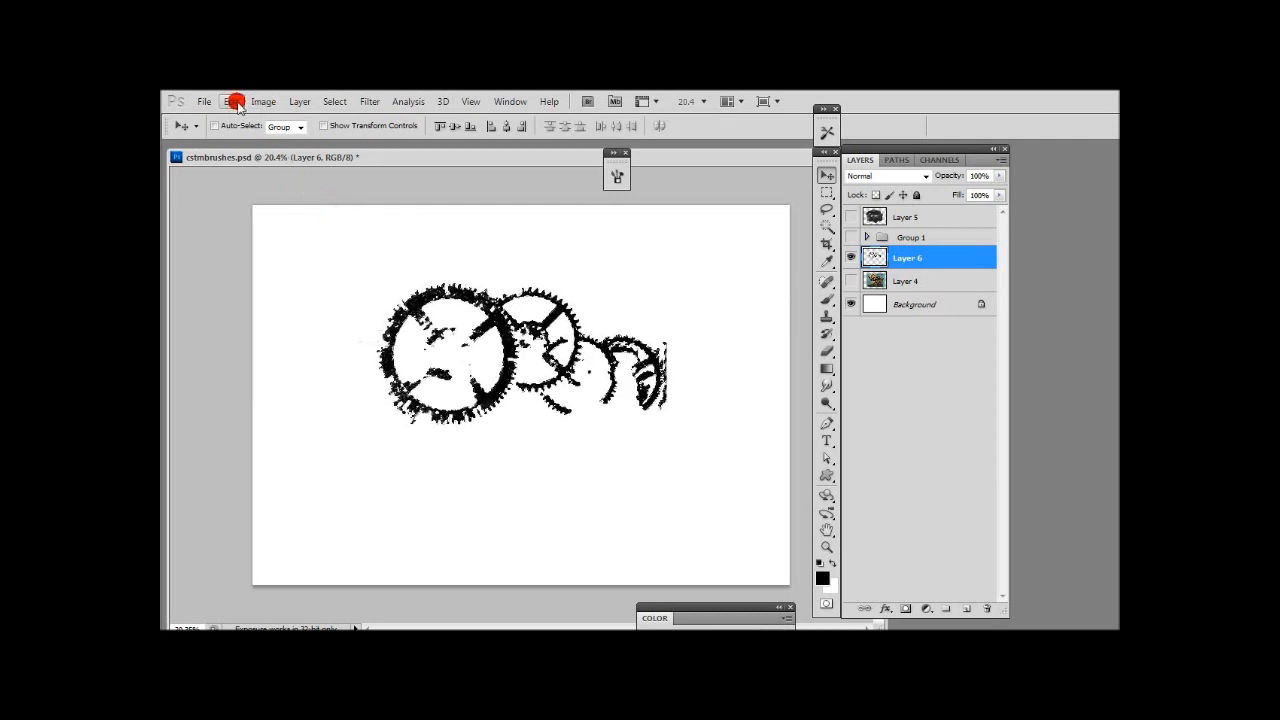
Define the gear silhouettes as a new brush preset named 'gears' via Edit > Define Brush Preset.
{"action": "left_click", "coordinate": [232, 100]}
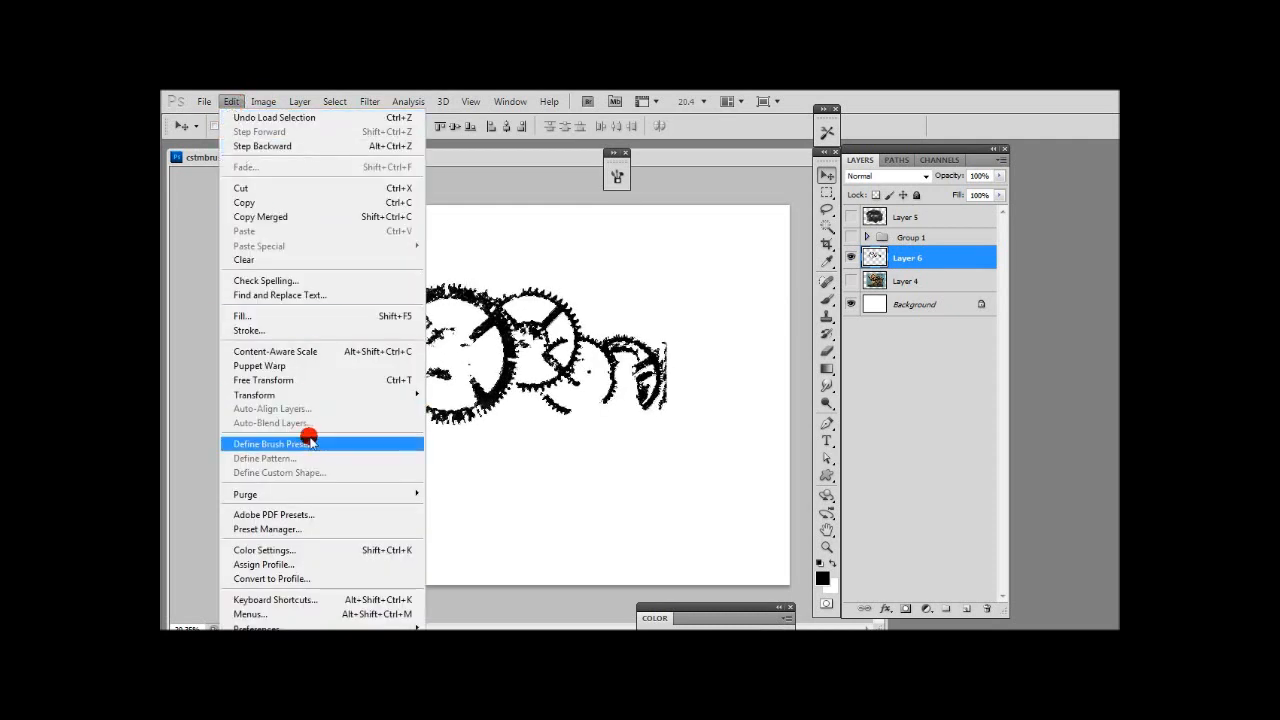
{"action": "left_click", "coordinate": [272, 444]}
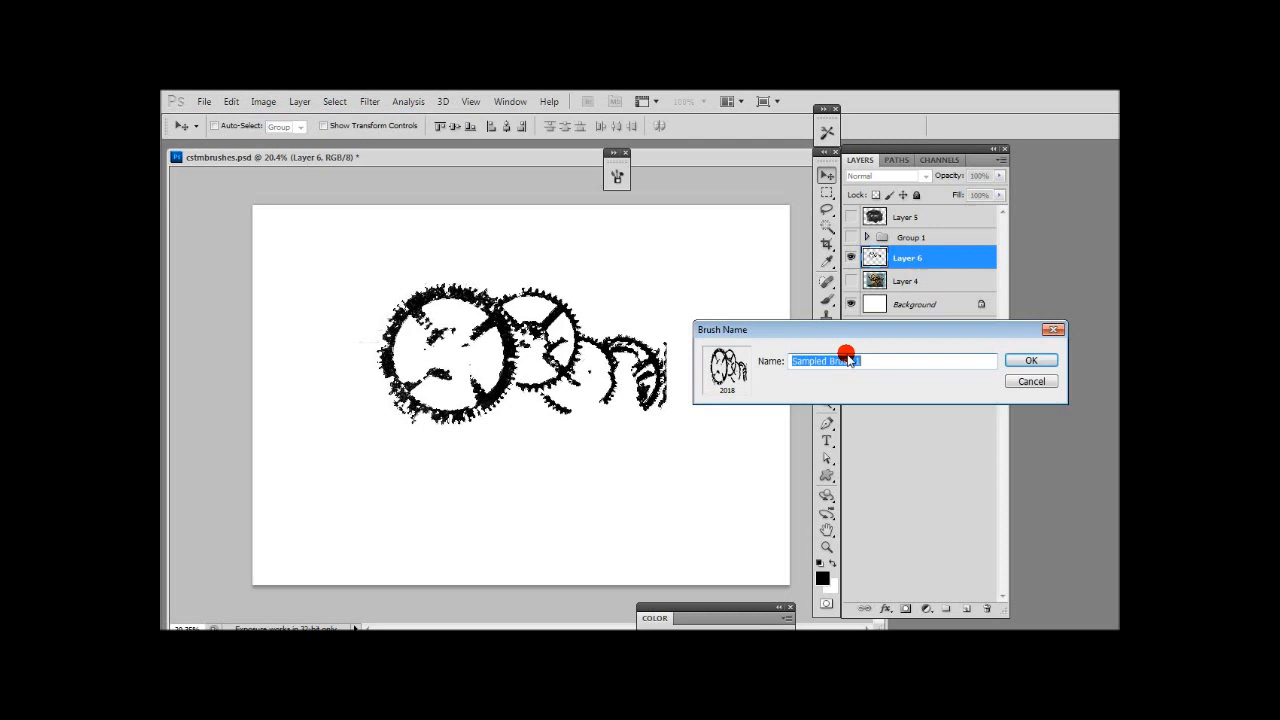
{"action": "type", "text": "g"}
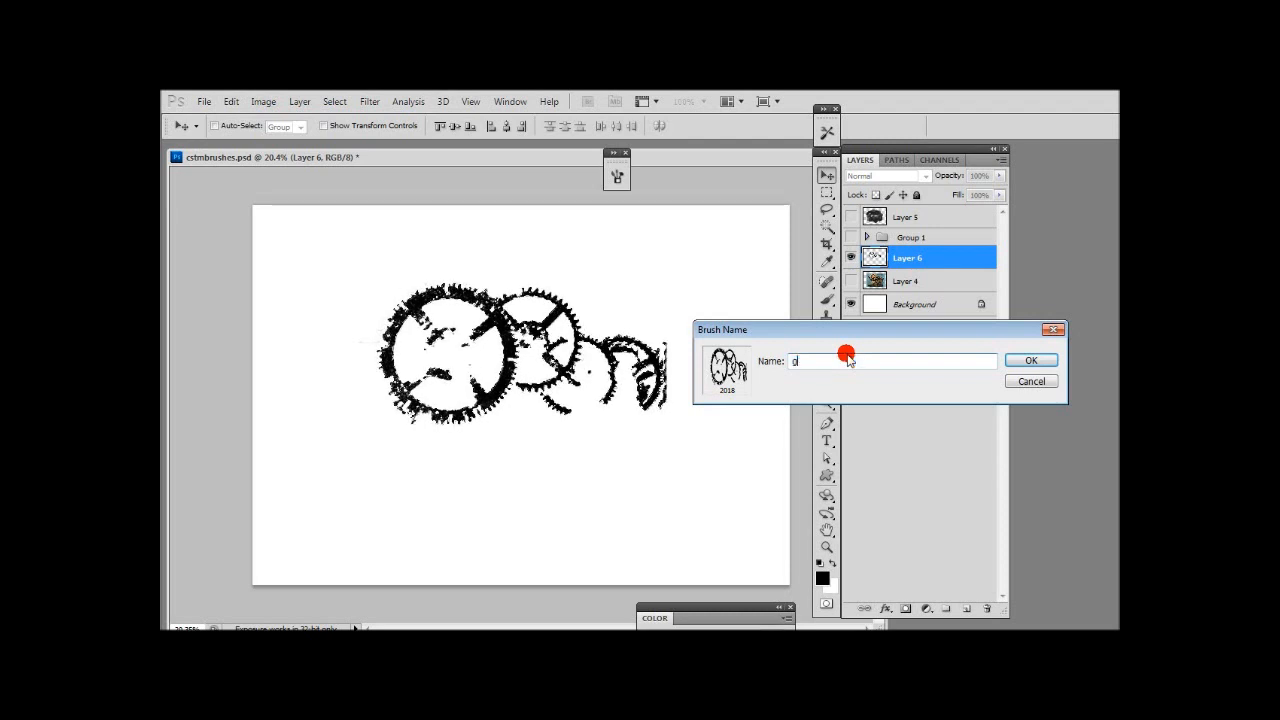
{"action": "type", "text": "ears"}
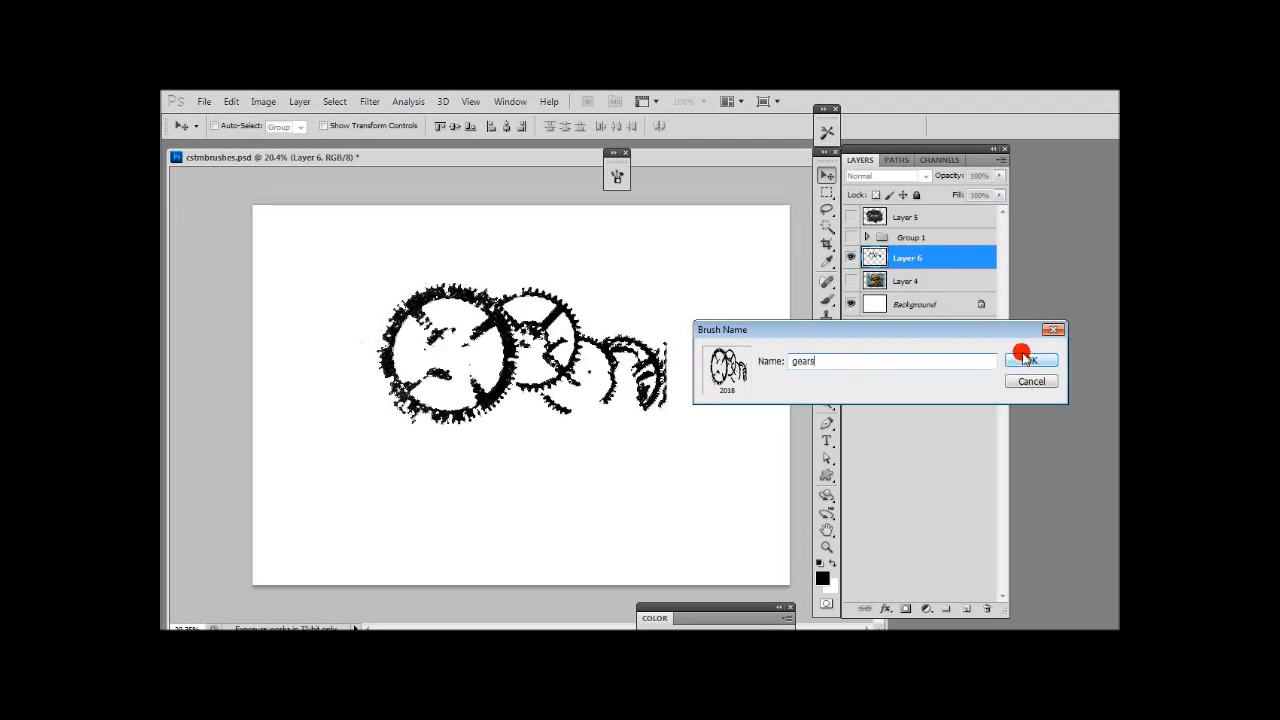
{"action": "left_click", "coordinate": [1030, 360]}
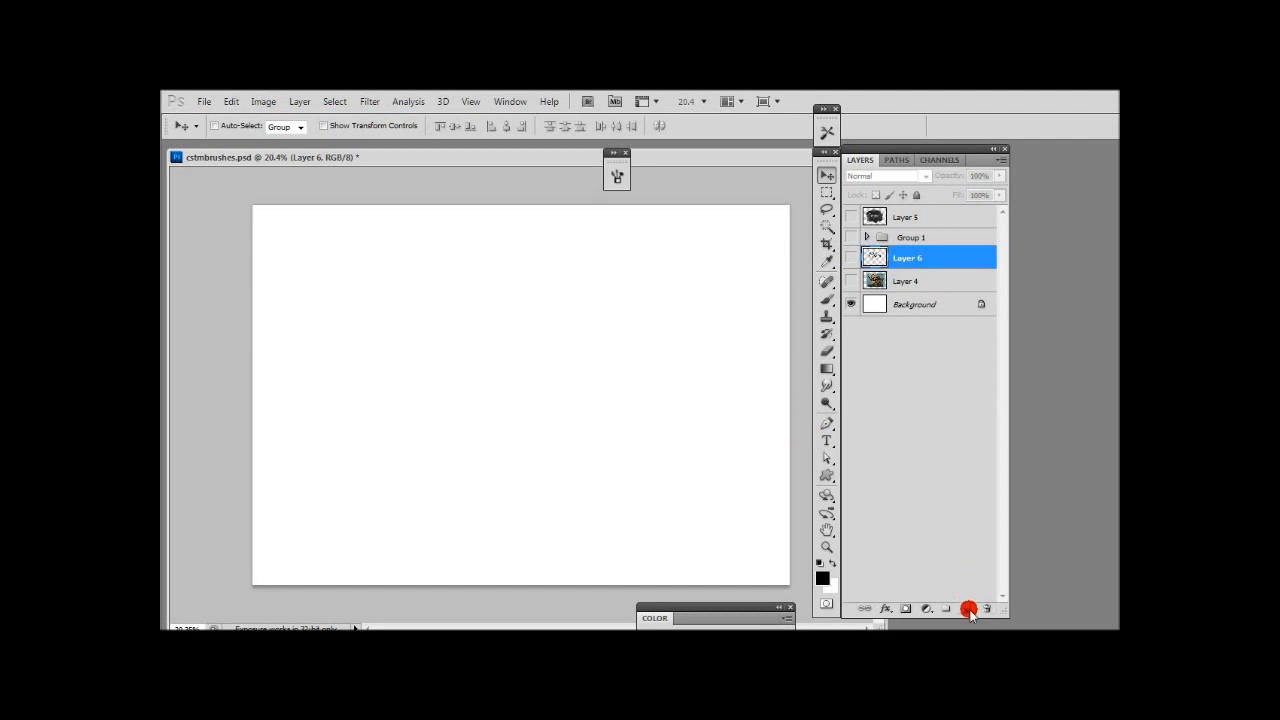
Deselect via Select > Deselect and choose the gears brush tip for painting on a new layer.
{"action": "left_click", "coordinate": [232, 100]}
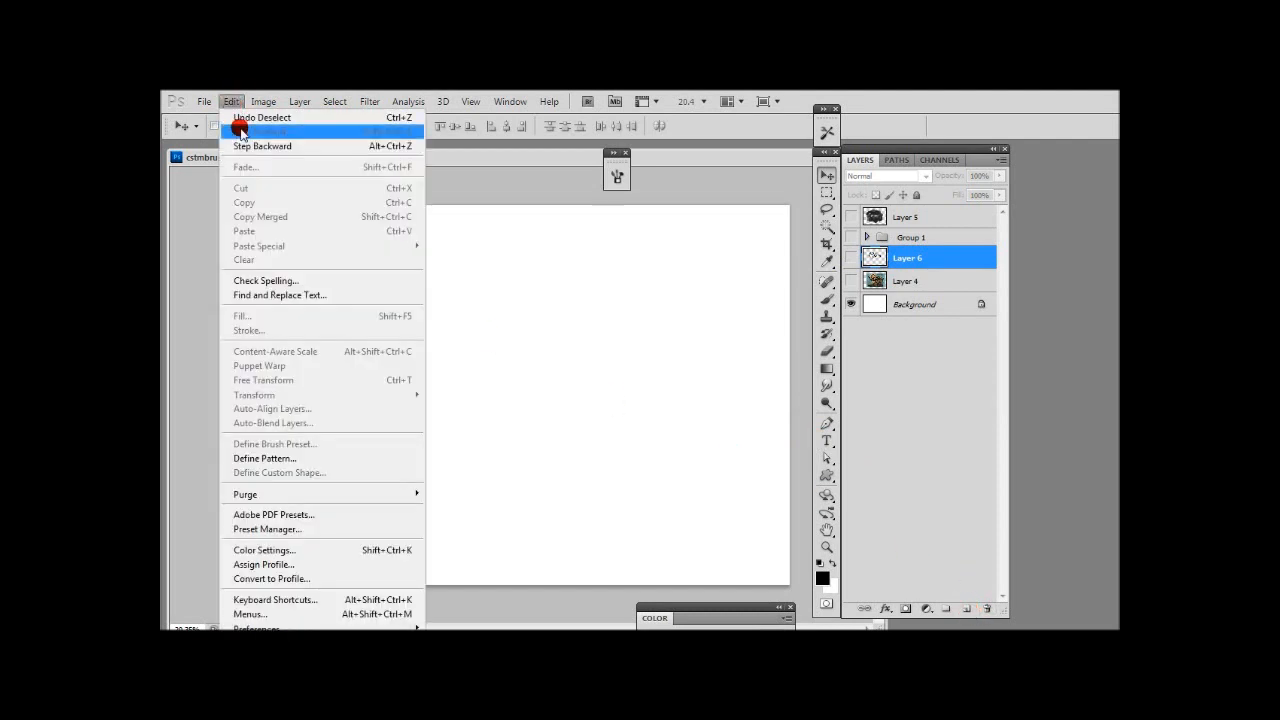
{"action": "mouse_move", "coordinate": [318, 246]}
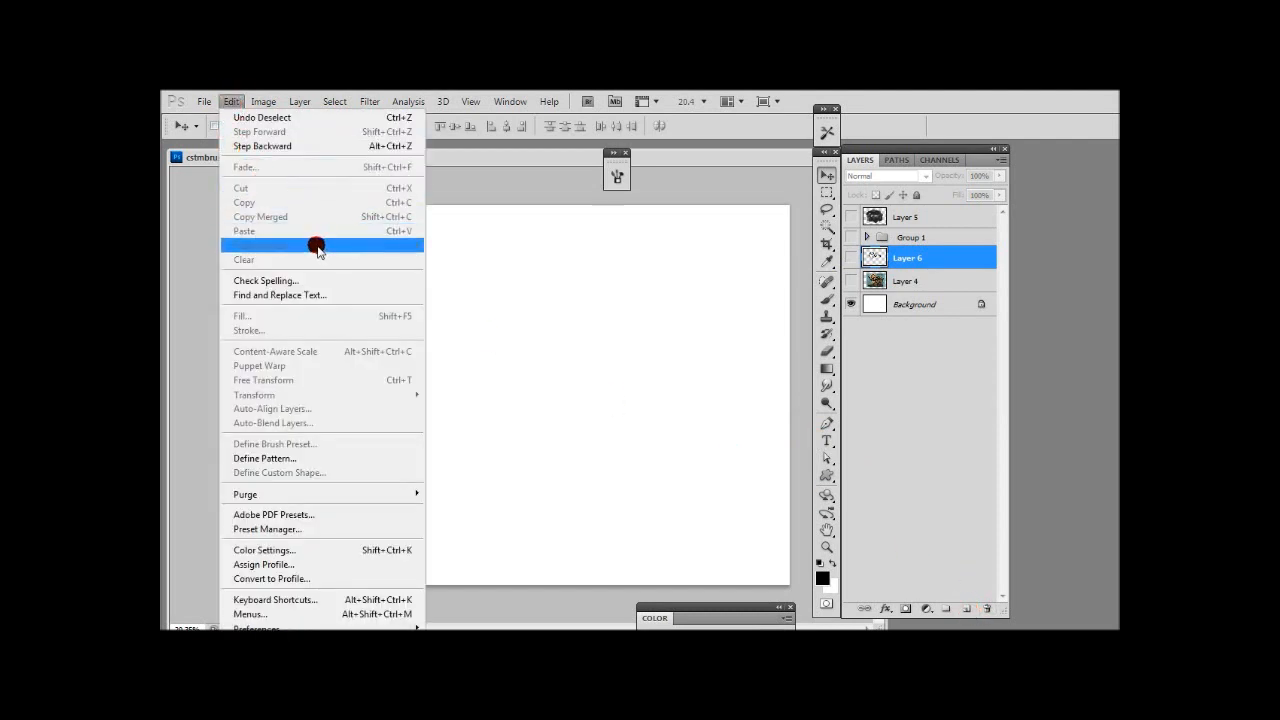
{"action": "left_click", "coordinate": [334, 100]}
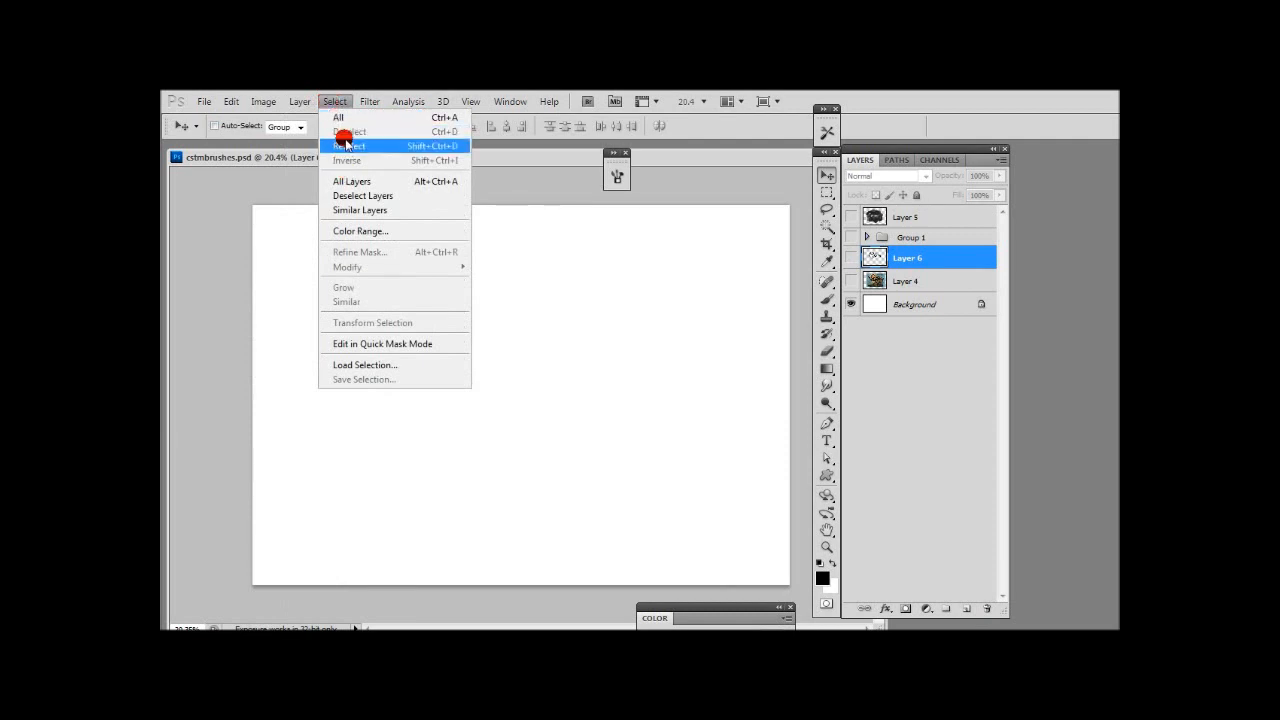
{"action": "left_click", "coordinate": [348, 132]}
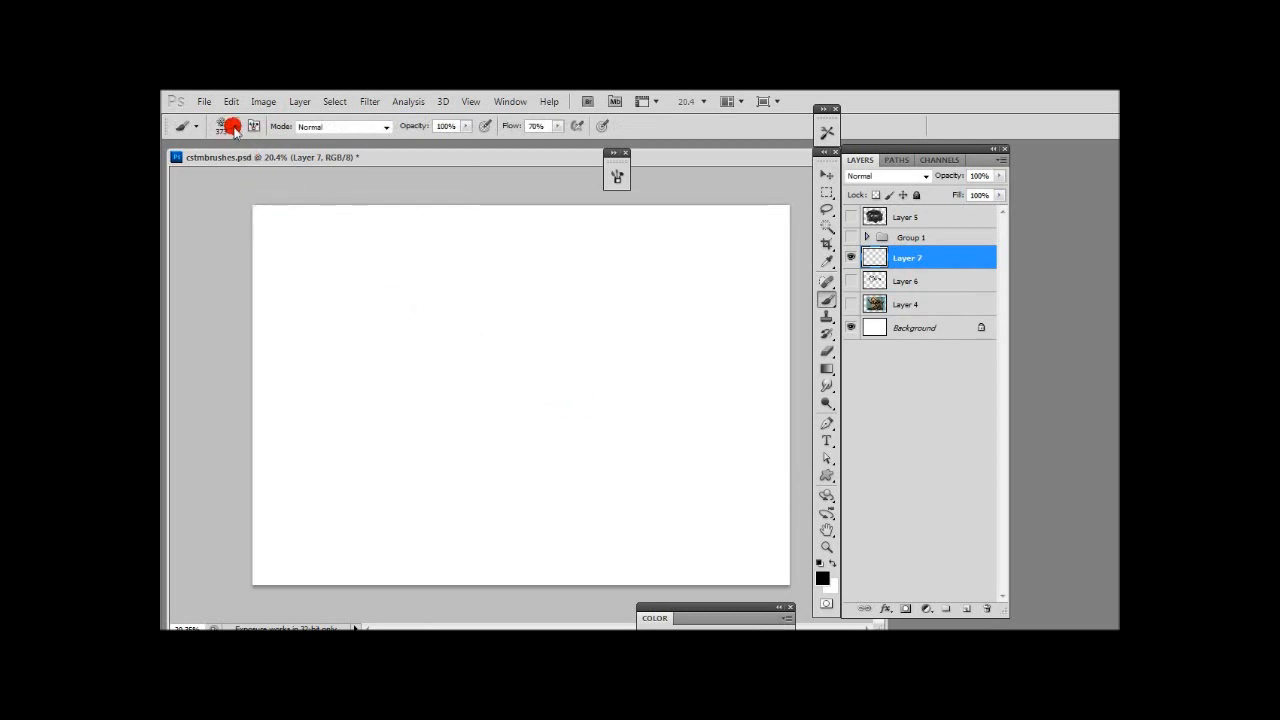
{"action": "left_click", "coordinate": [230, 126]}
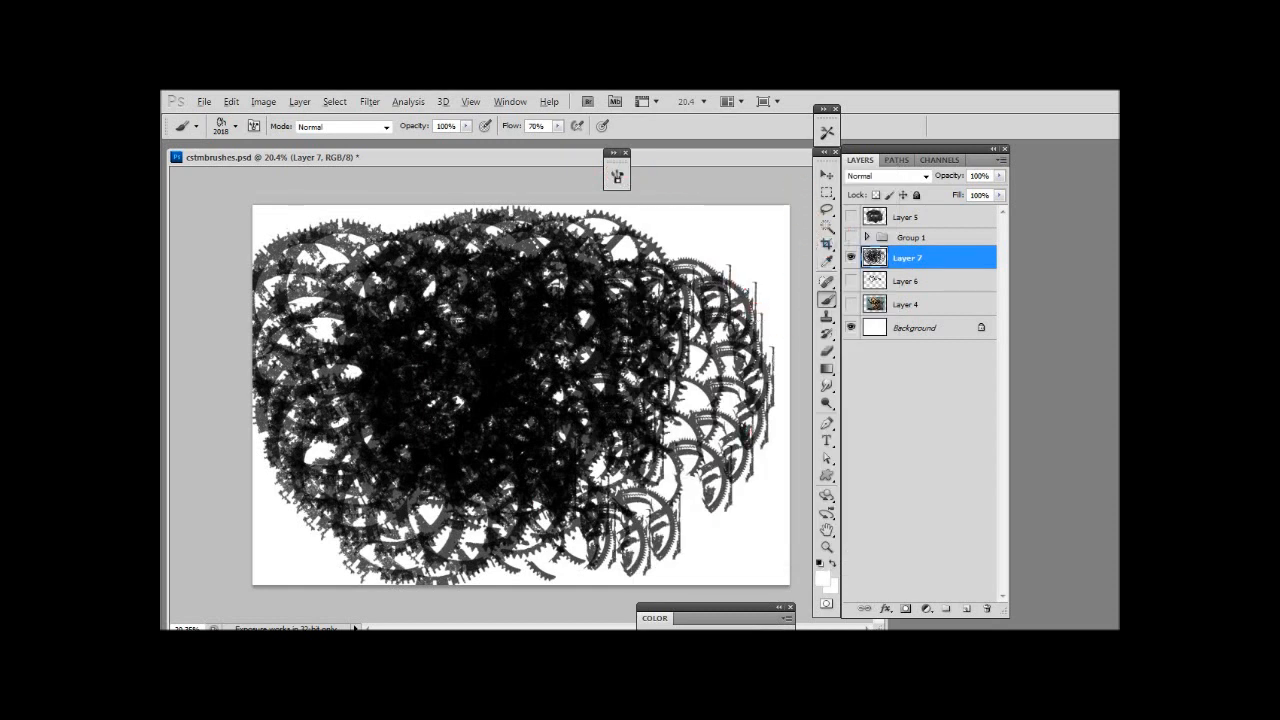
In the Brush panel, set the gears brush Tip Shape spacing to 97%.
{"action": "left_click", "coordinate": [616, 176]}
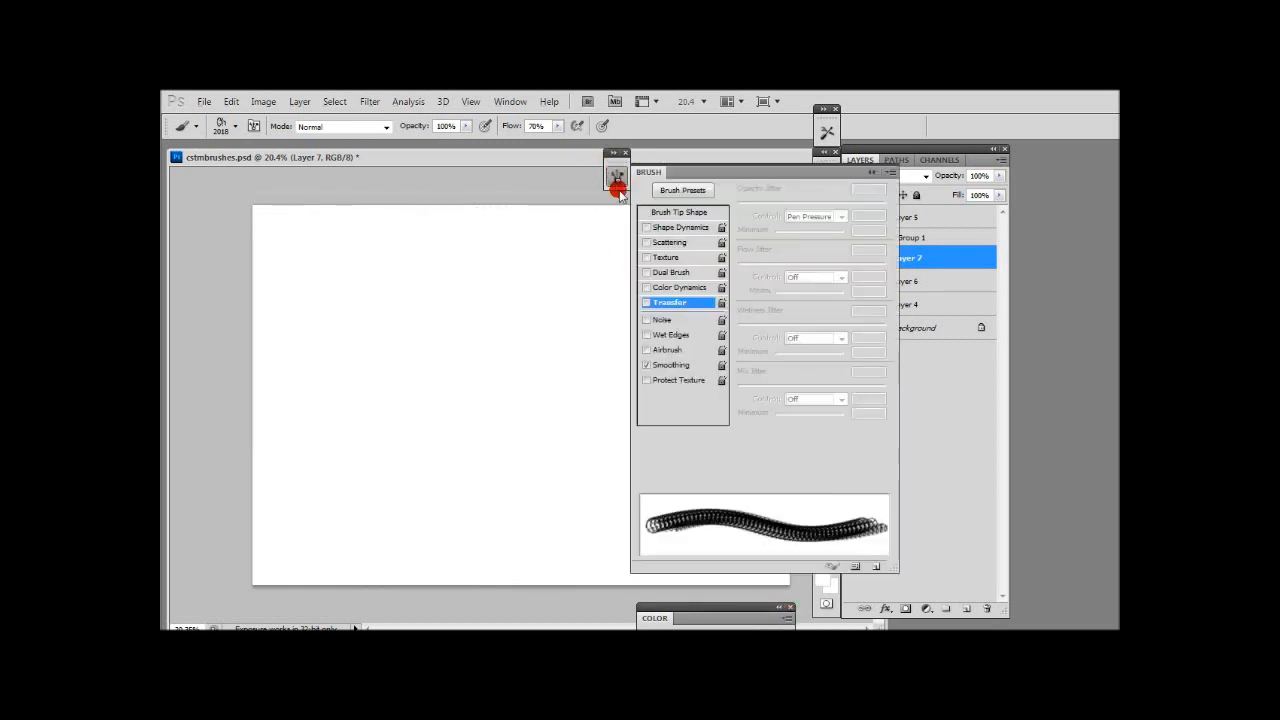
{"action": "left_click", "coordinate": [680, 212]}
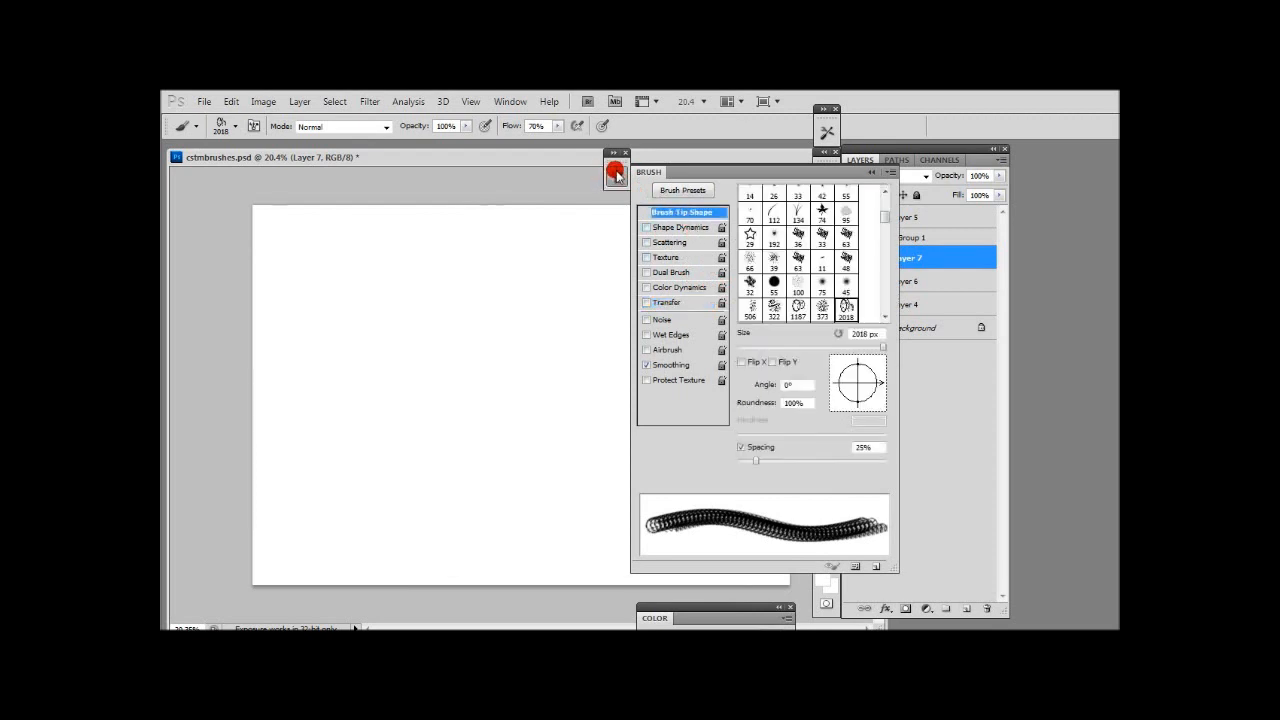
{"action": "left_click", "coordinate": [510, 100]}
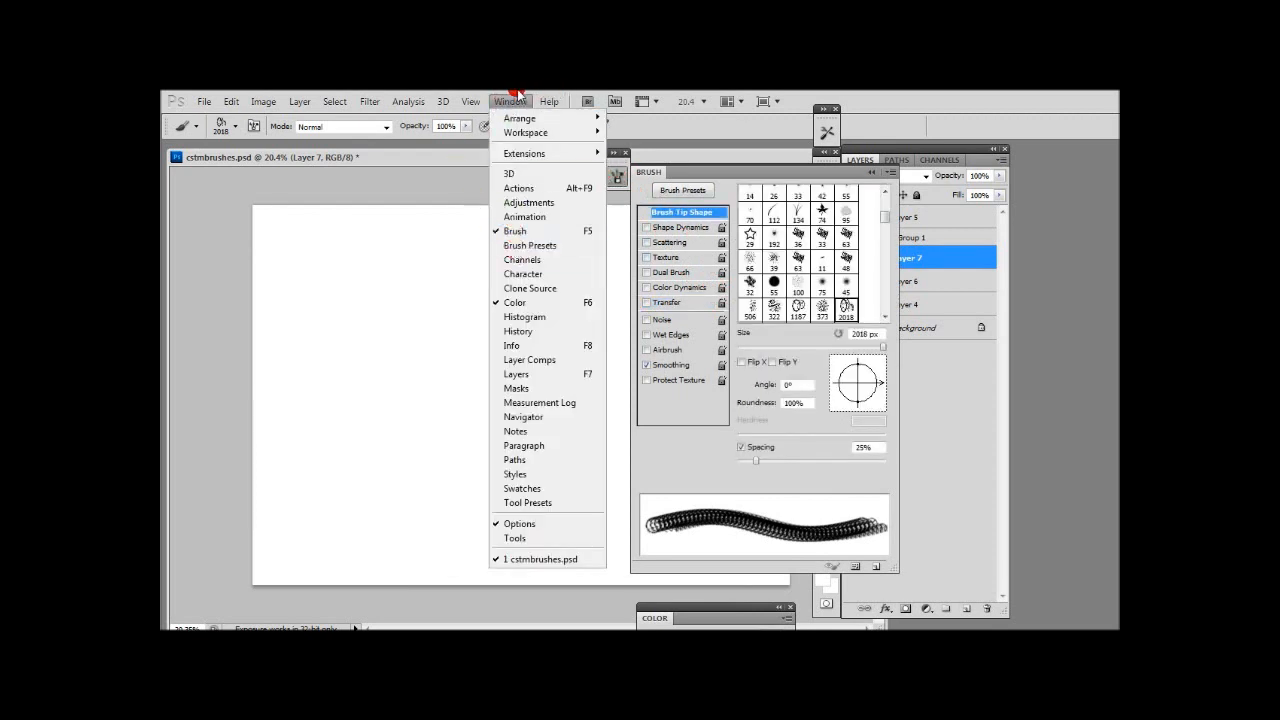
{"action": "left_click", "coordinate": [232, 128]}
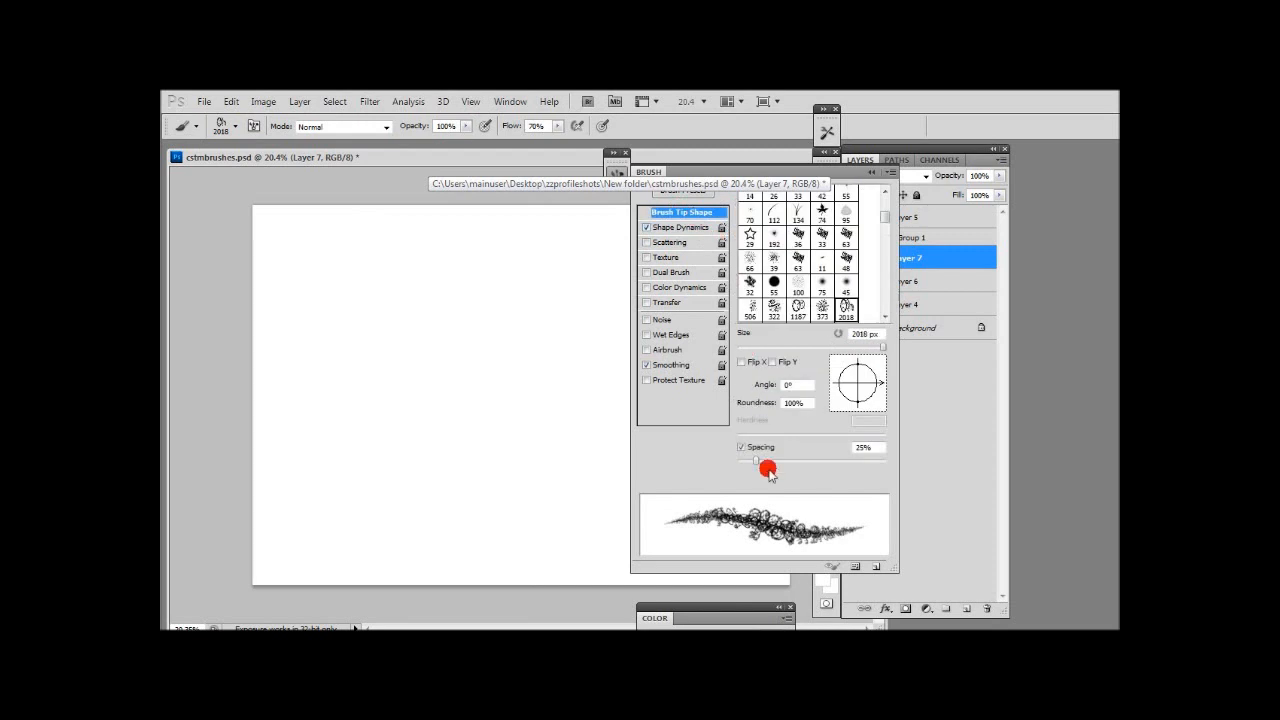
{"action": "left_click_drag", "start_coordinate": [756, 460], "coordinate": [780, 458]}
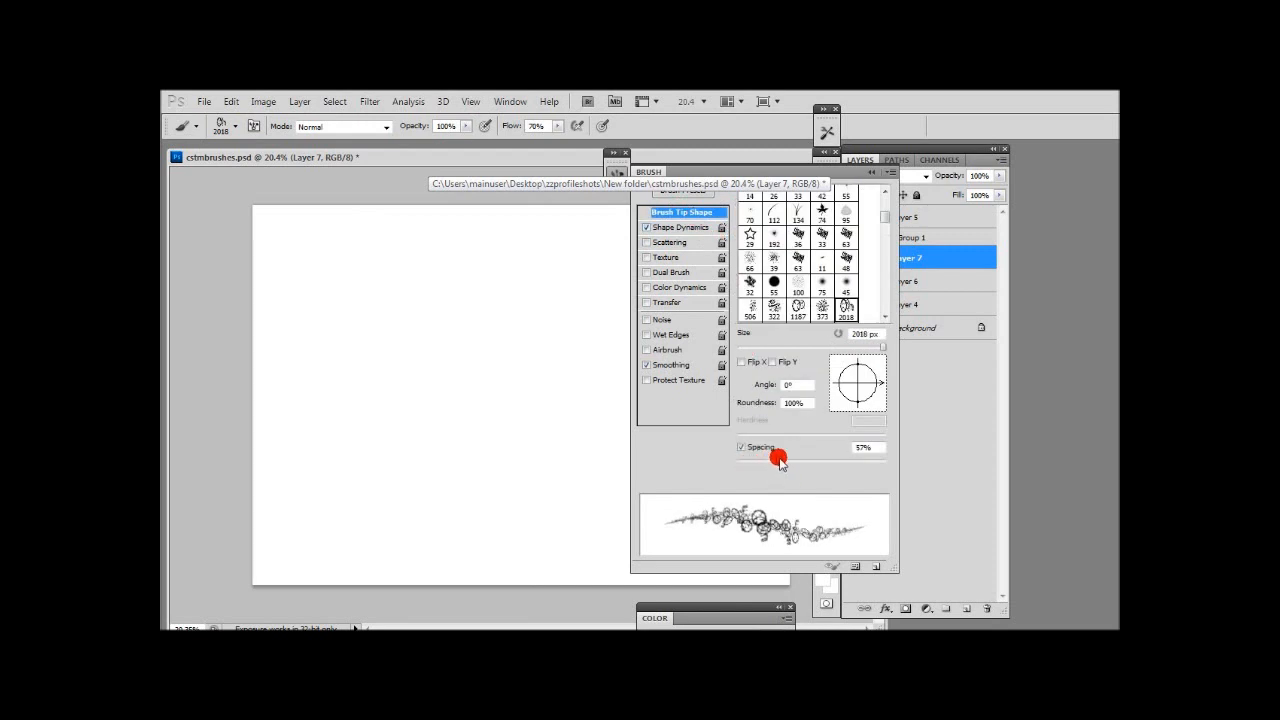
In Shape Dynamics set Minimum Diameter 17% and enable Flip X/Y Jitter.
{"action": "left_click", "coordinate": [680, 228]}
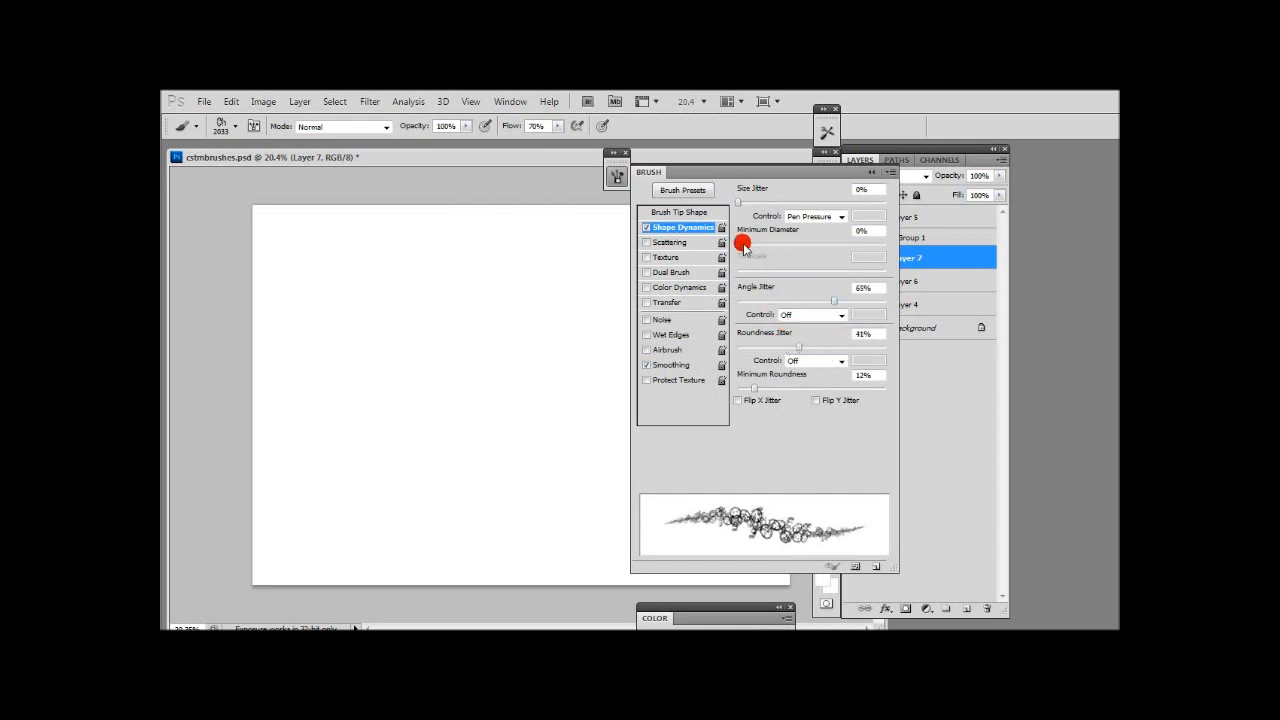
{"action": "left_click_drag", "start_coordinate": [742, 244], "coordinate": [760, 244]}
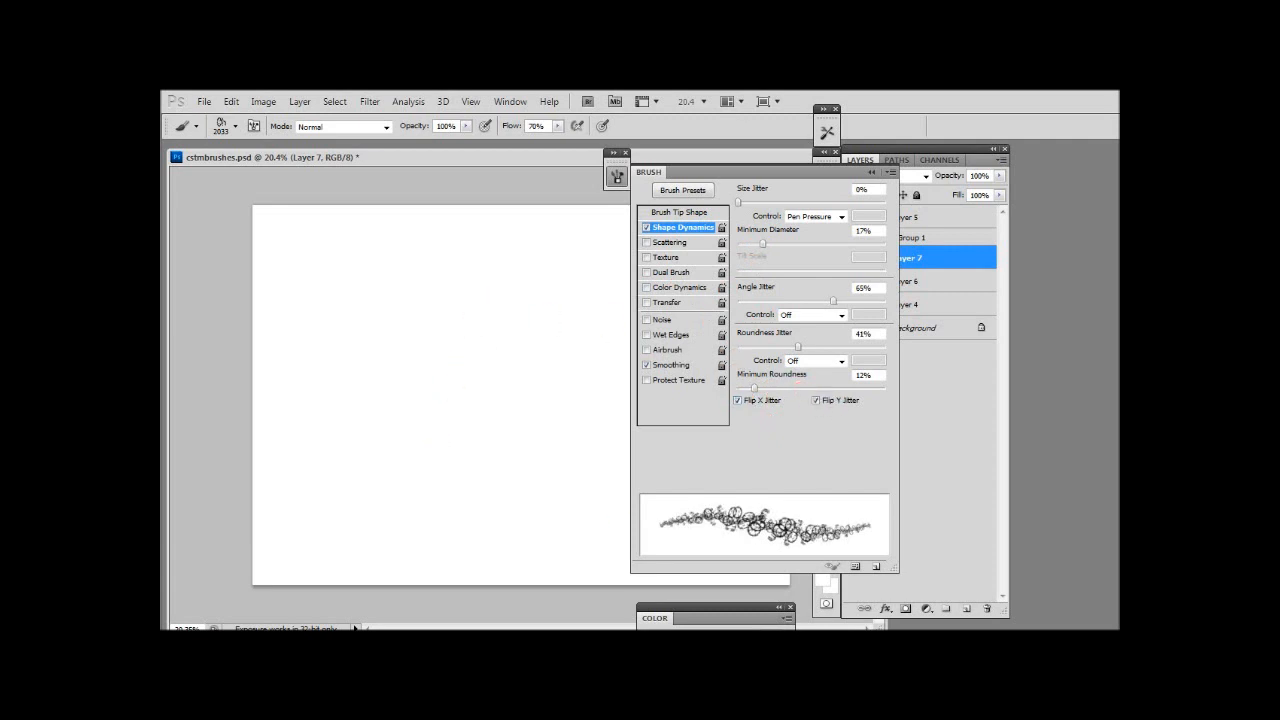
{"action": "left_click", "coordinate": [484, 310]}
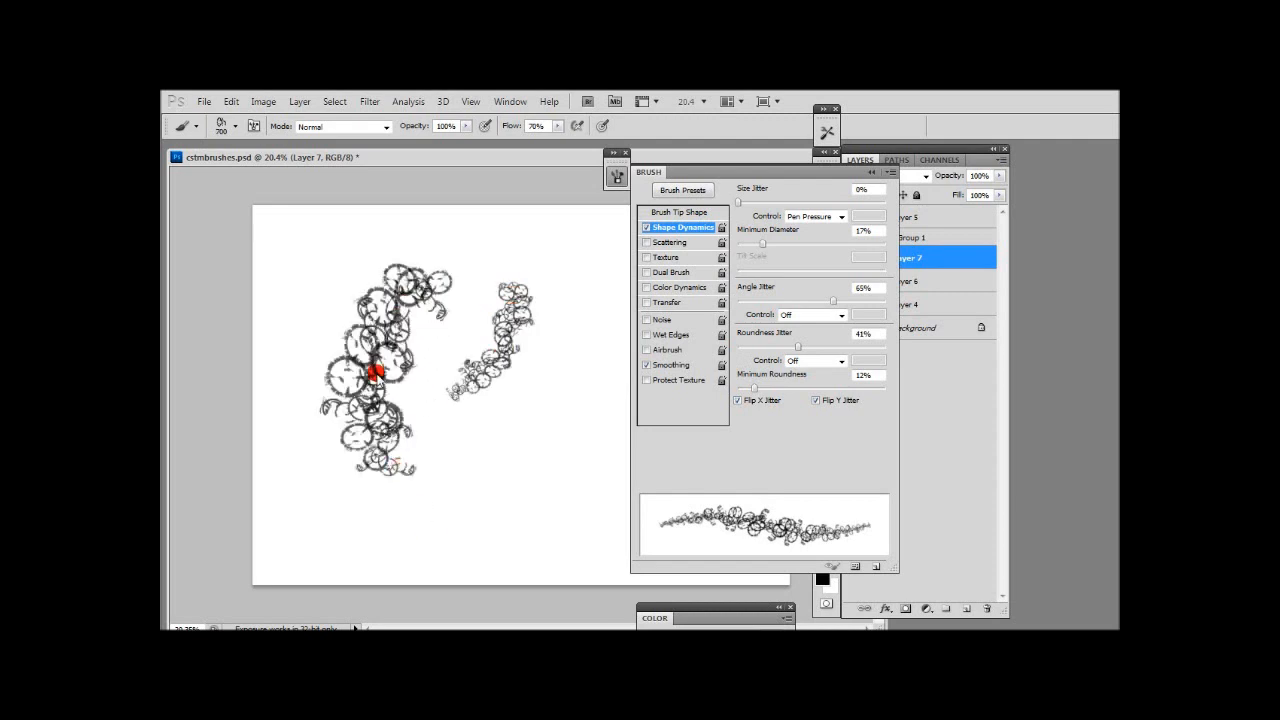
Paint jittered gear strokes over the left, bottom, upper middle and top of the canvas.
{"action": "left_click_drag", "start_coordinate": [378, 372], "coordinate": [456, 558]}
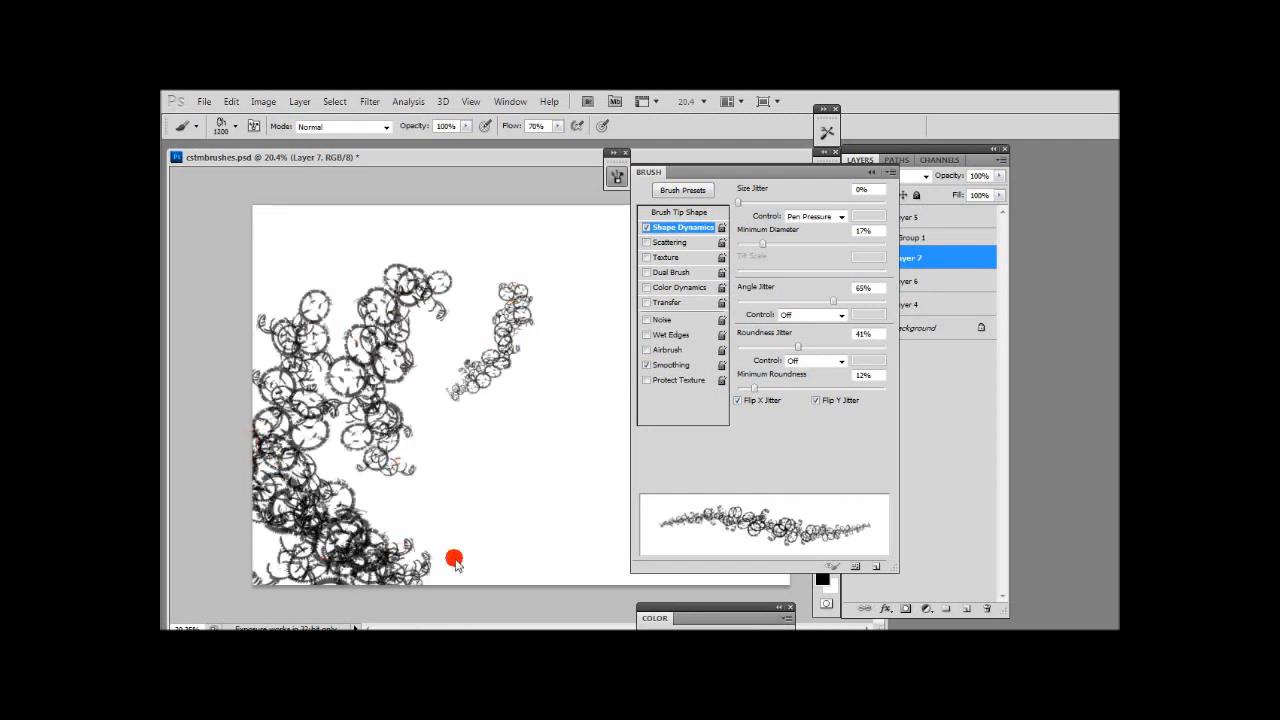
{"action": "left_click_drag", "start_coordinate": [456, 556], "coordinate": [388, 364]}
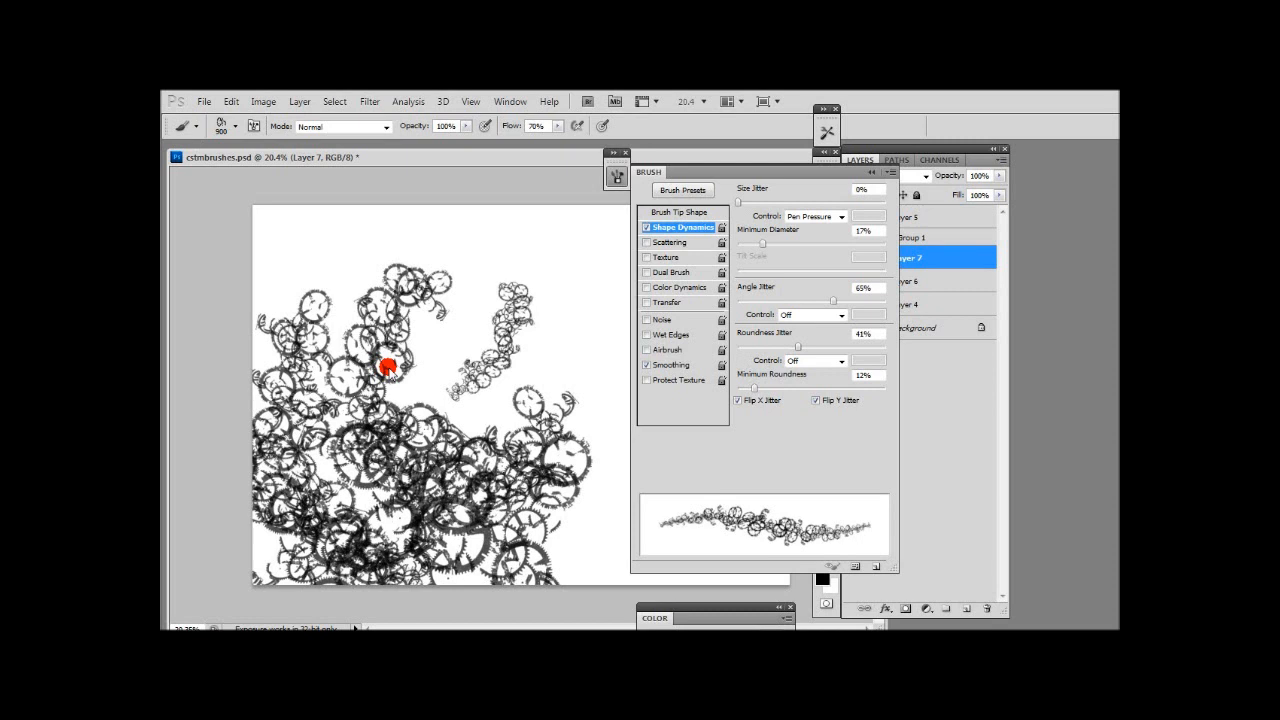
{"action": "left_click_drag", "start_coordinate": [388, 368], "coordinate": [462, 256]}
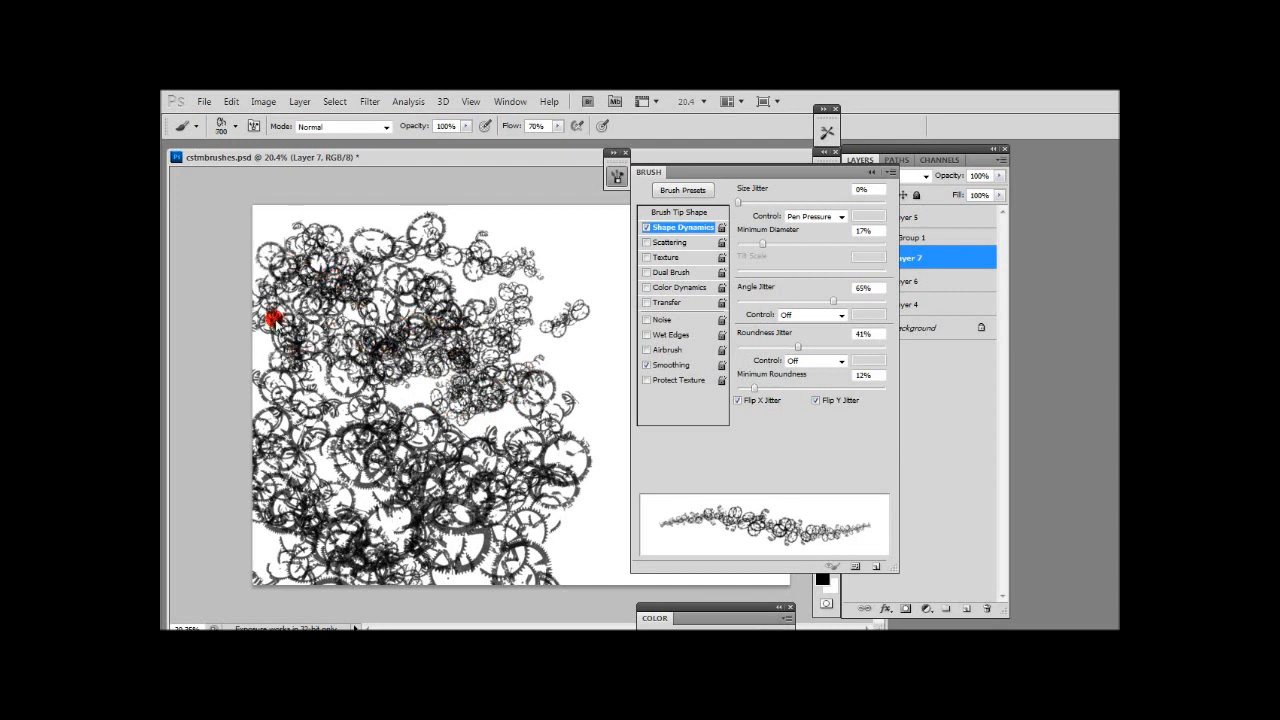
{"action": "left_click_drag", "start_coordinate": [280, 320], "coordinate": [590, 356]}
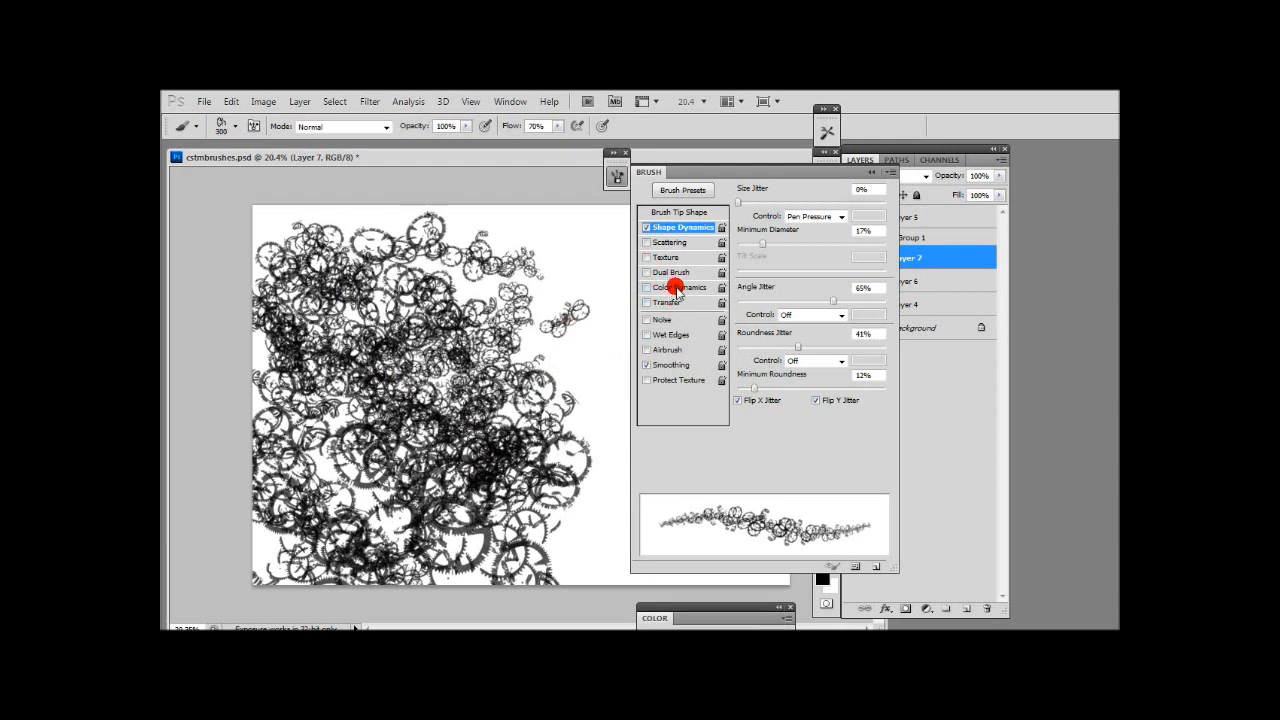
Close the Brush panel and fill the right side of the canvas with more gear strokes.
{"action": "left_click", "coordinate": [670, 302]}
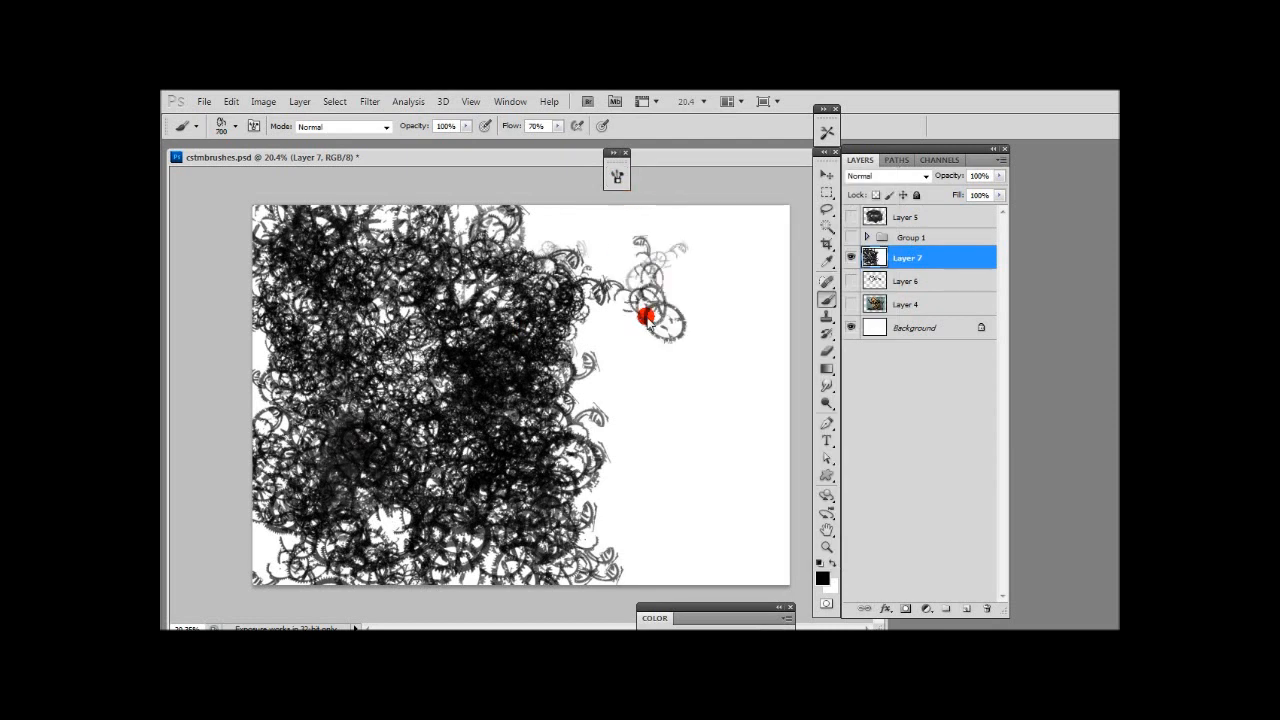
{"action": "left_click_drag", "start_coordinate": [650, 318], "coordinate": [580, 364]}
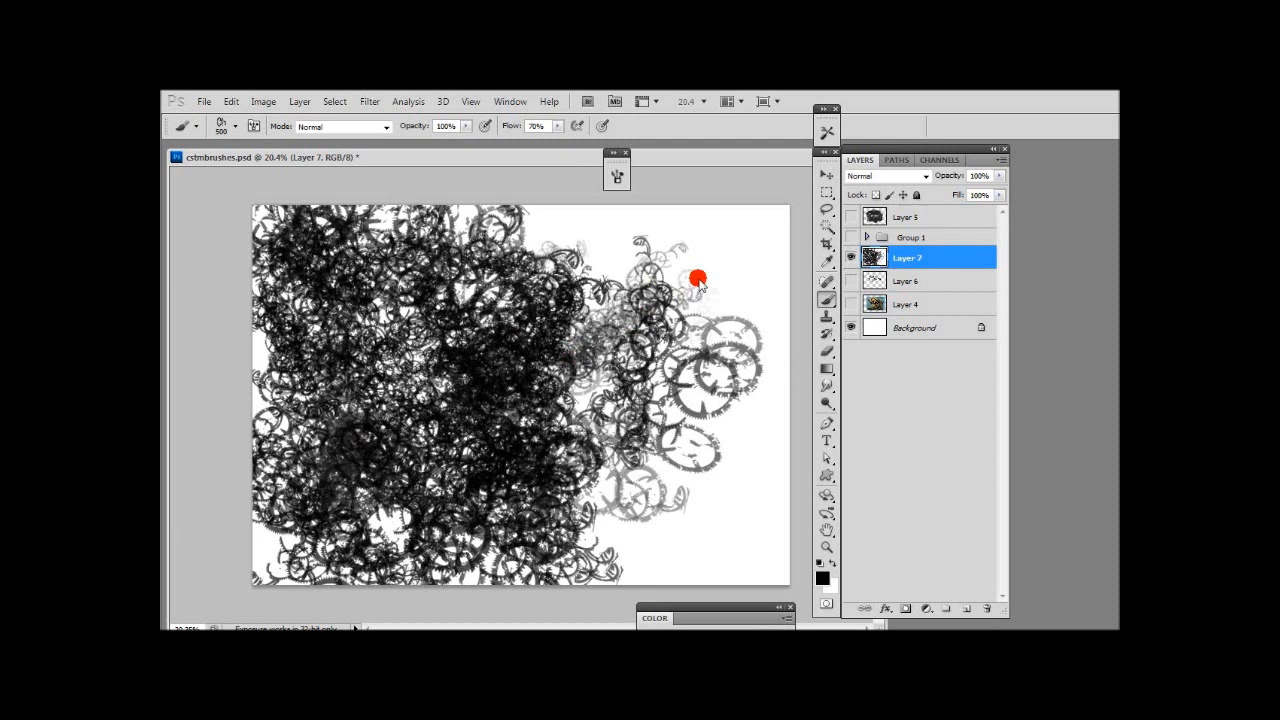
{"action": "left_click_drag", "start_coordinate": [698, 278], "coordinate": [604, 542]}
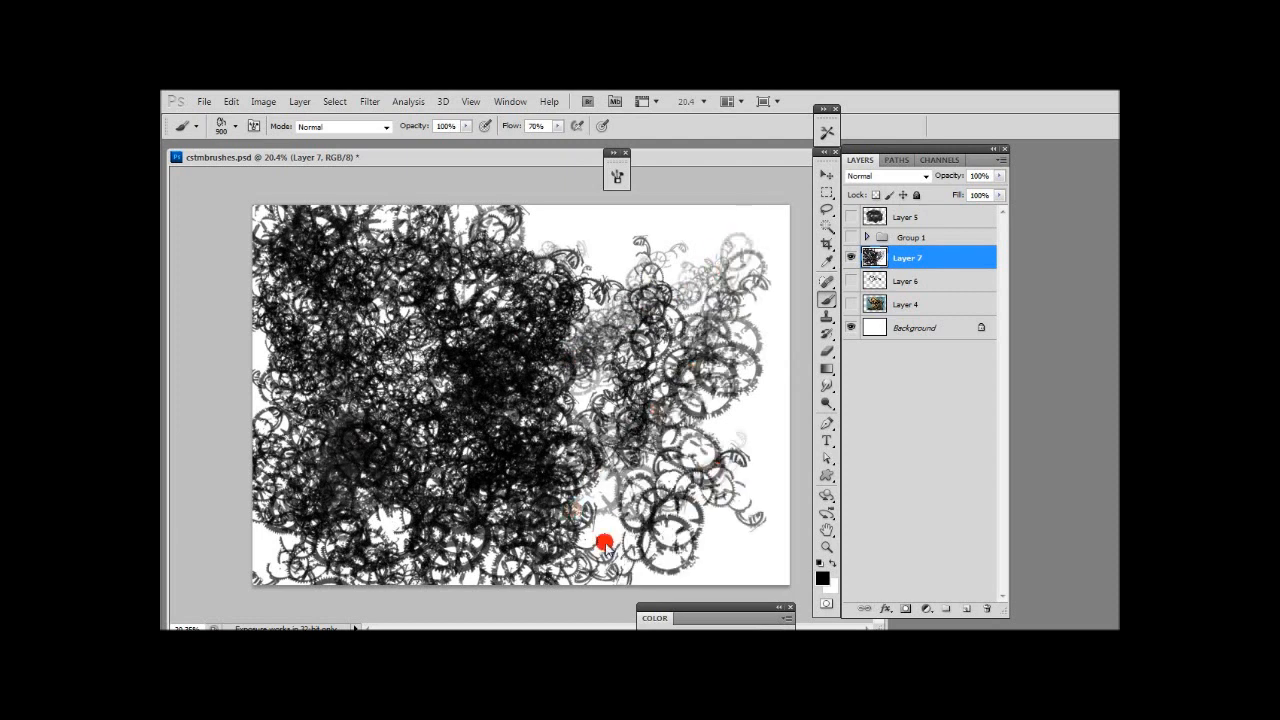
{"action": "left_click_drag", "start_coordinate": [604, 544], "coordinate": [556, 418]}
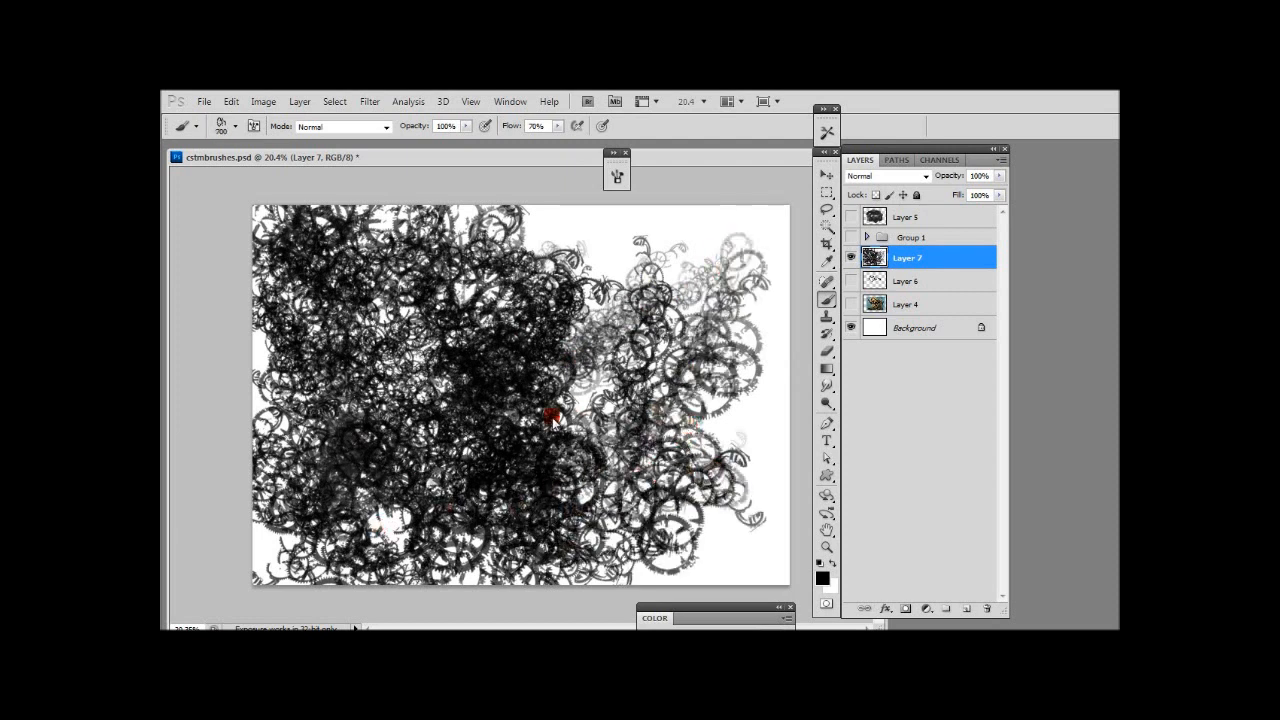